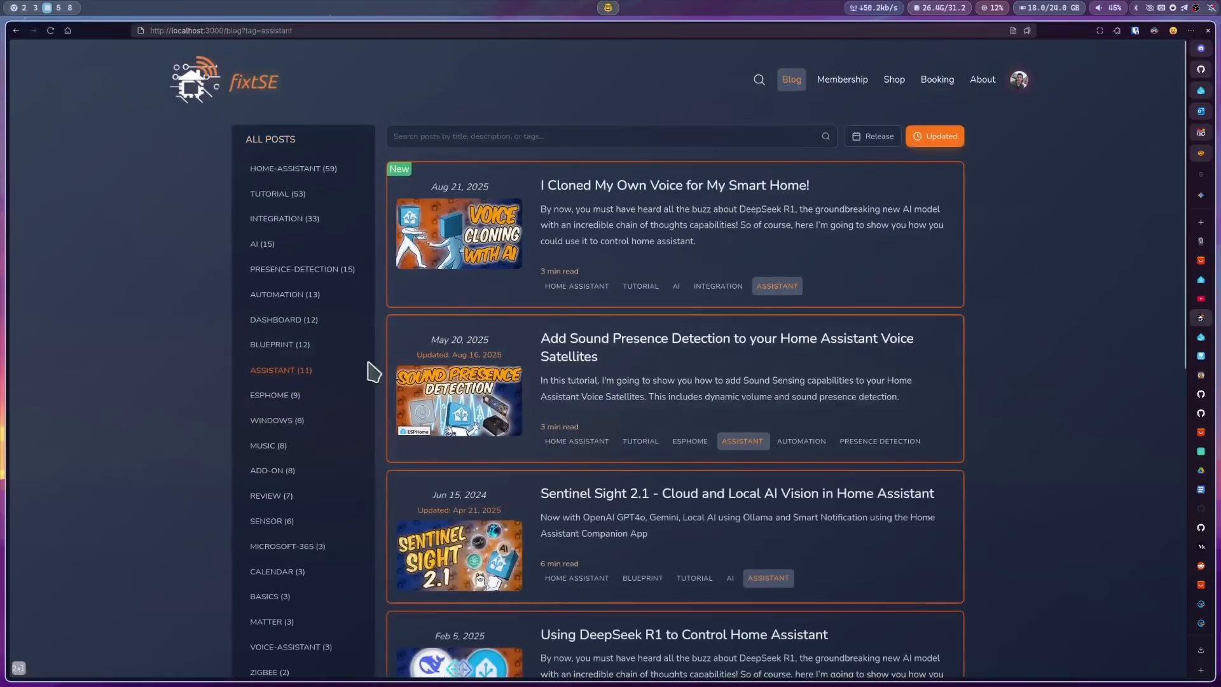
# Step: Bring up PCBWay's PCB Instant Quote form and look over its standard specification options
pyautogui.click(674, 186)
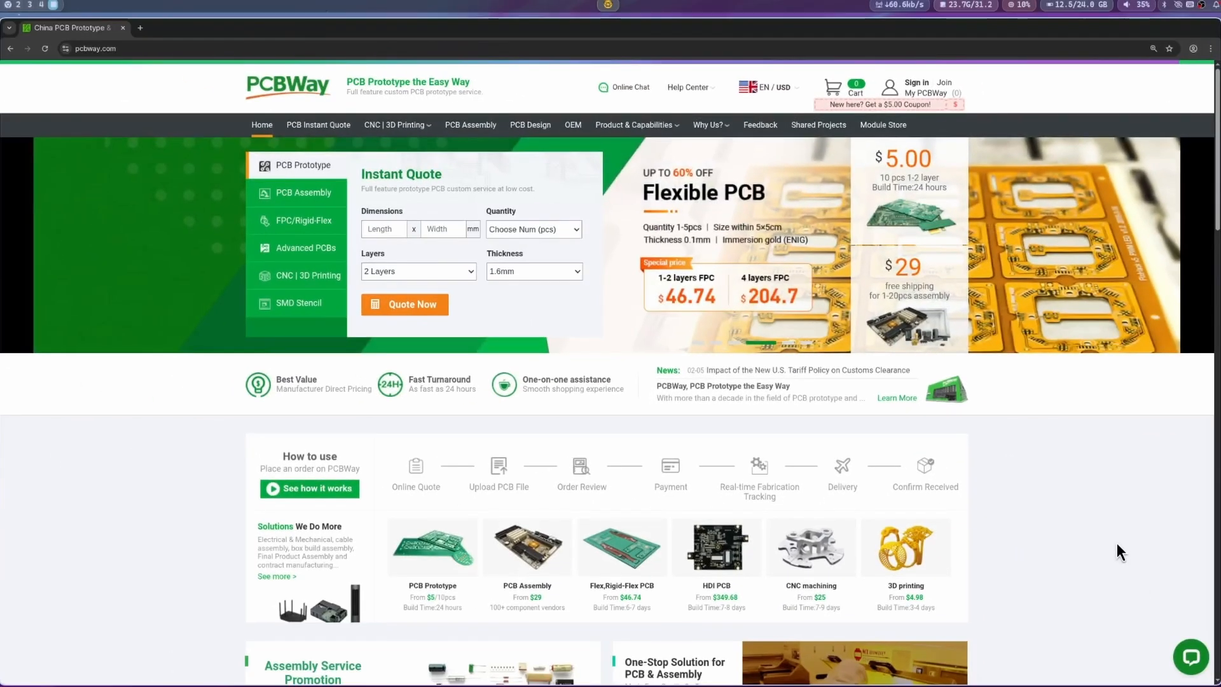
pyautogui.click(318, 124)
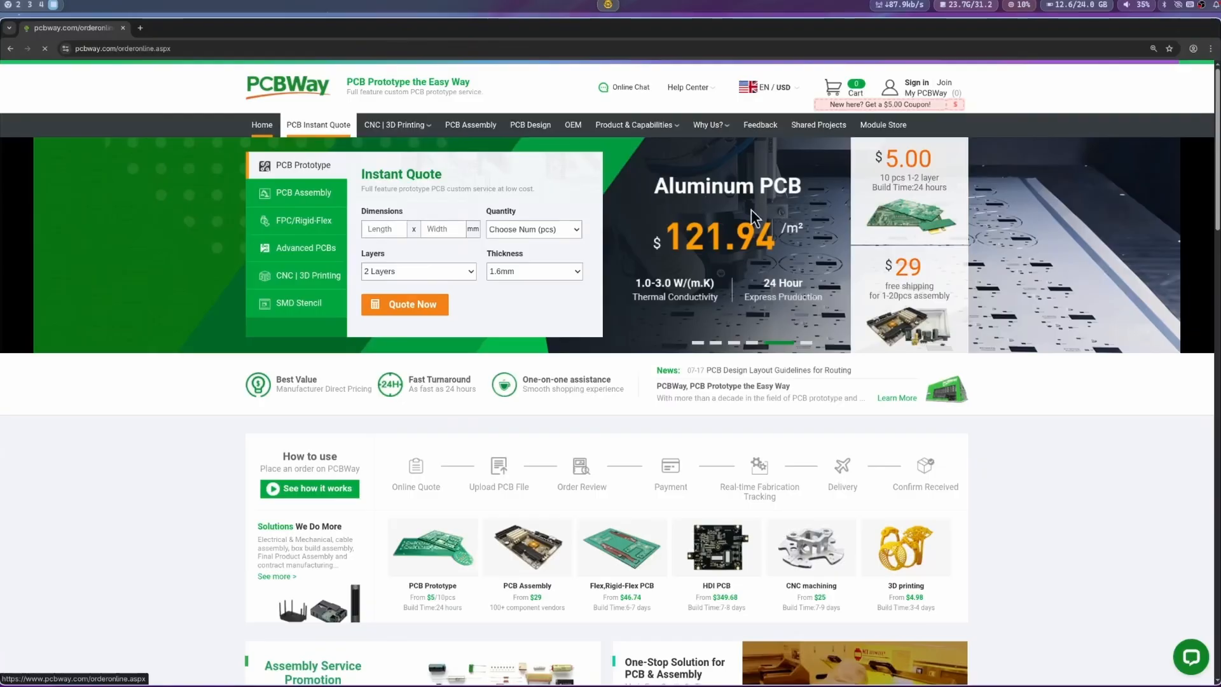
pyautogui.click(404, 304)
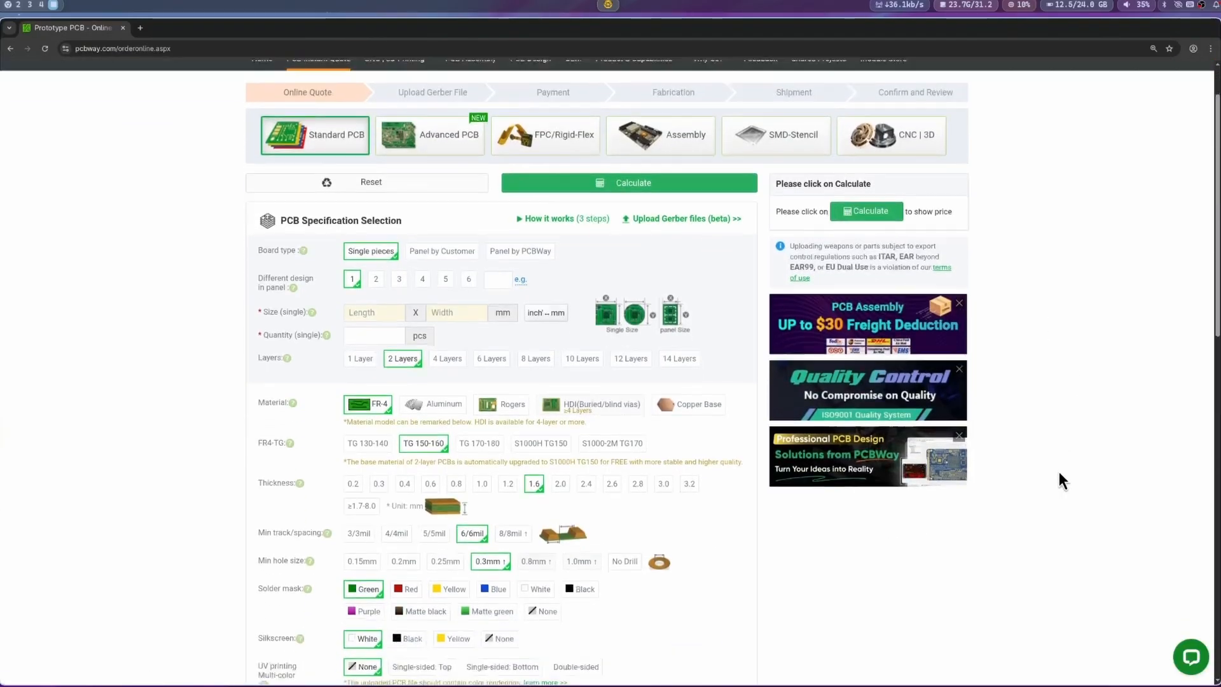
pyautogui.scroll(-3)
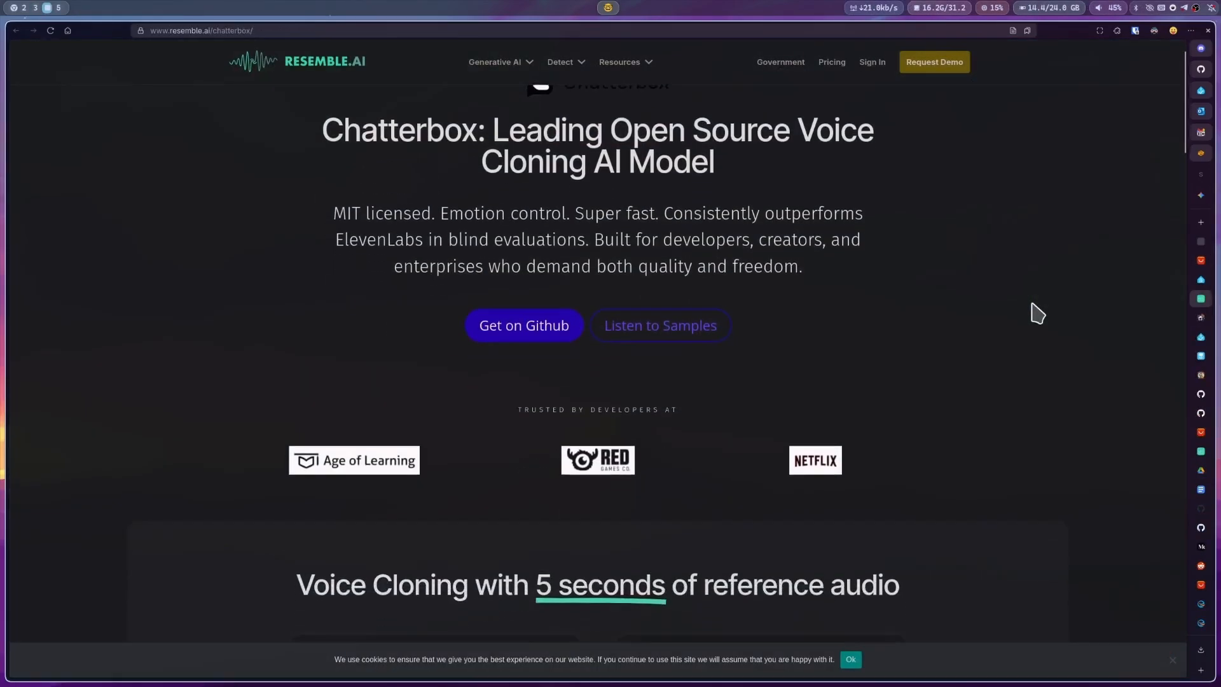
pyautogui.scroll(-3)
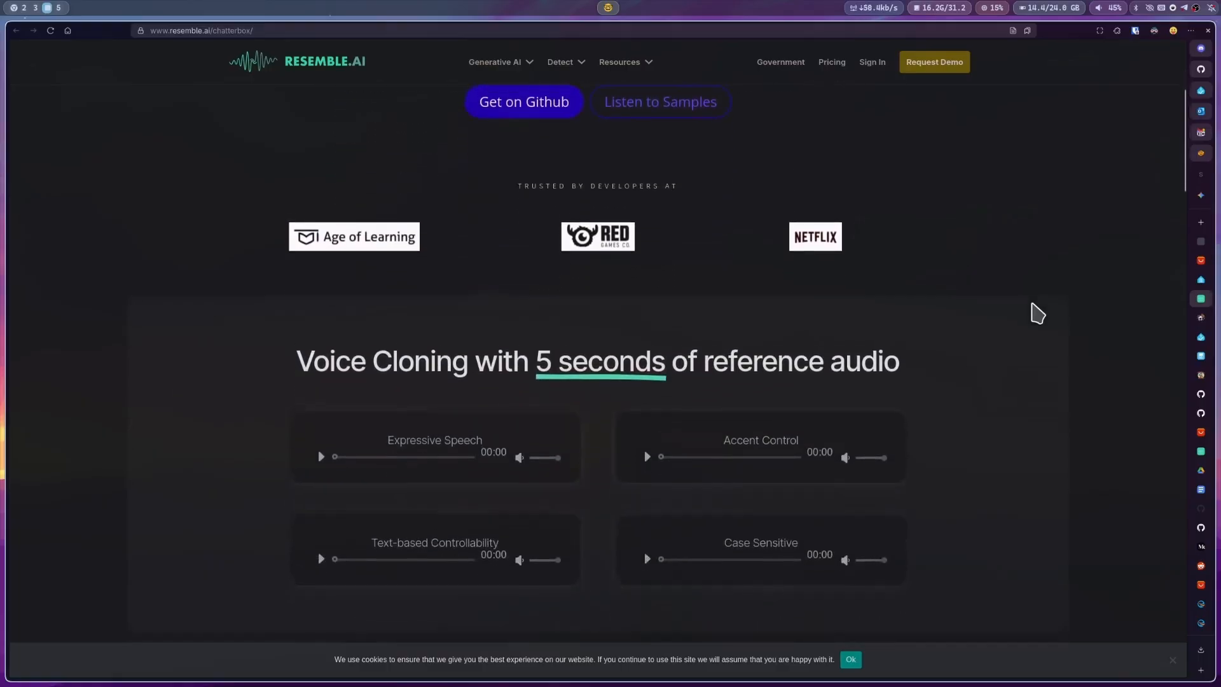
pyautogui.scroll(-3)
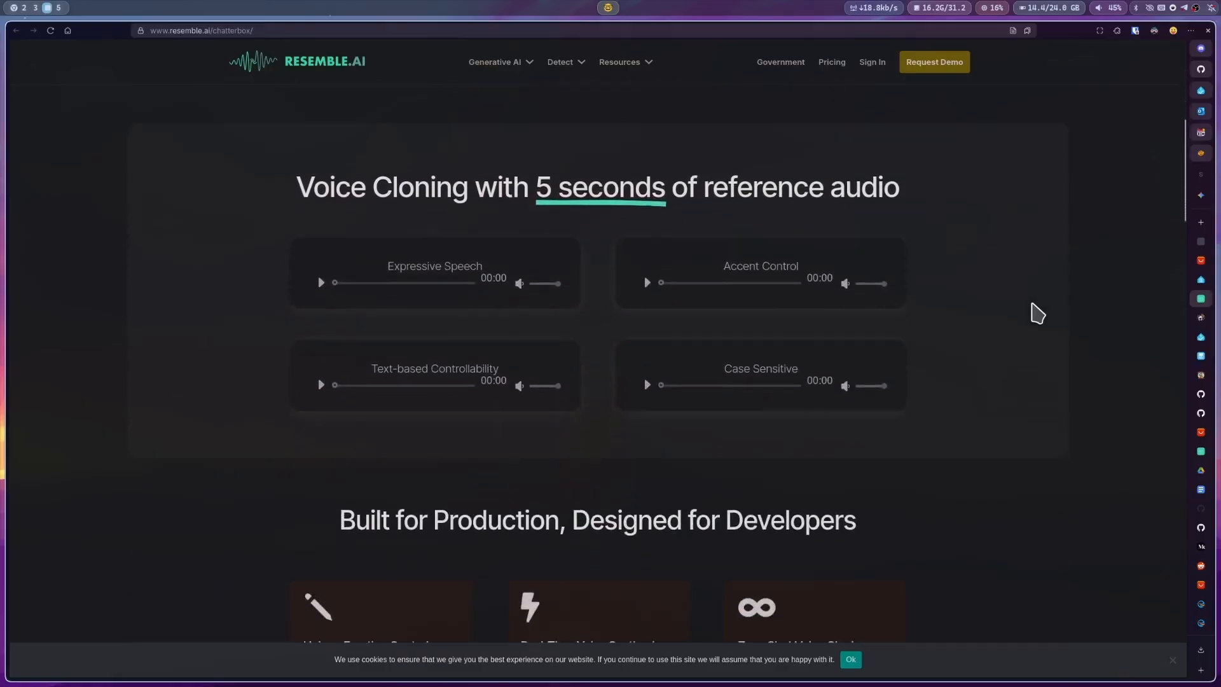
pyautogui.scroll(-3)
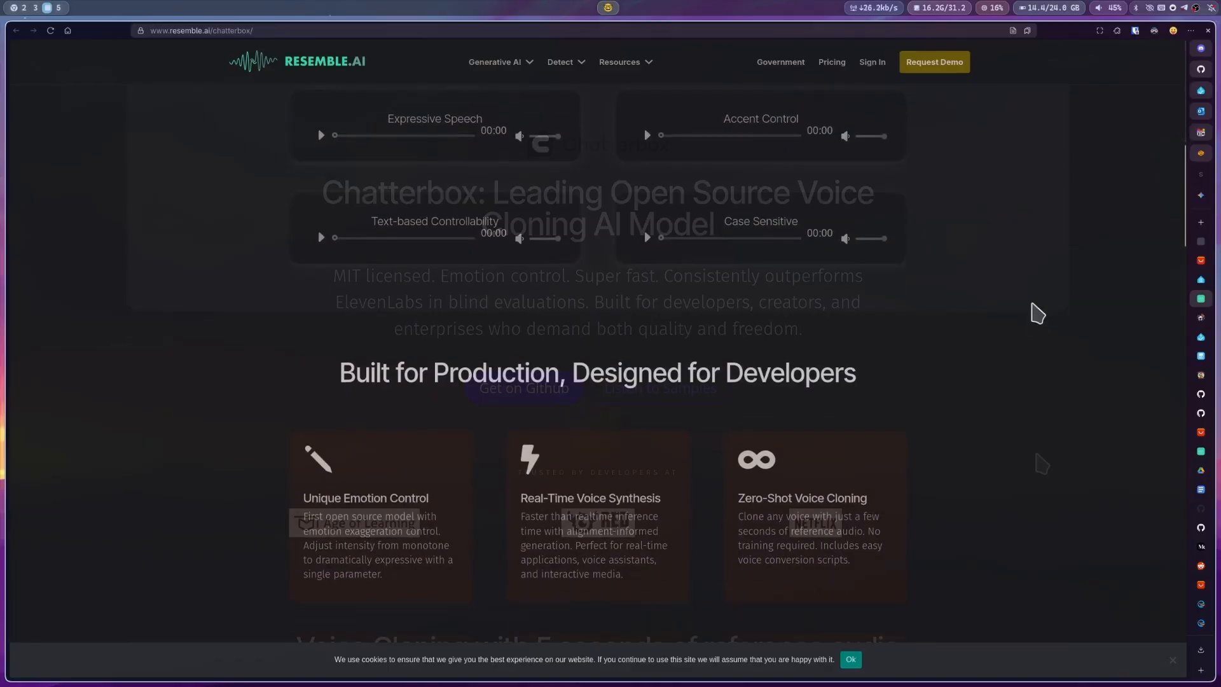
pyautogui.click(561, 61)
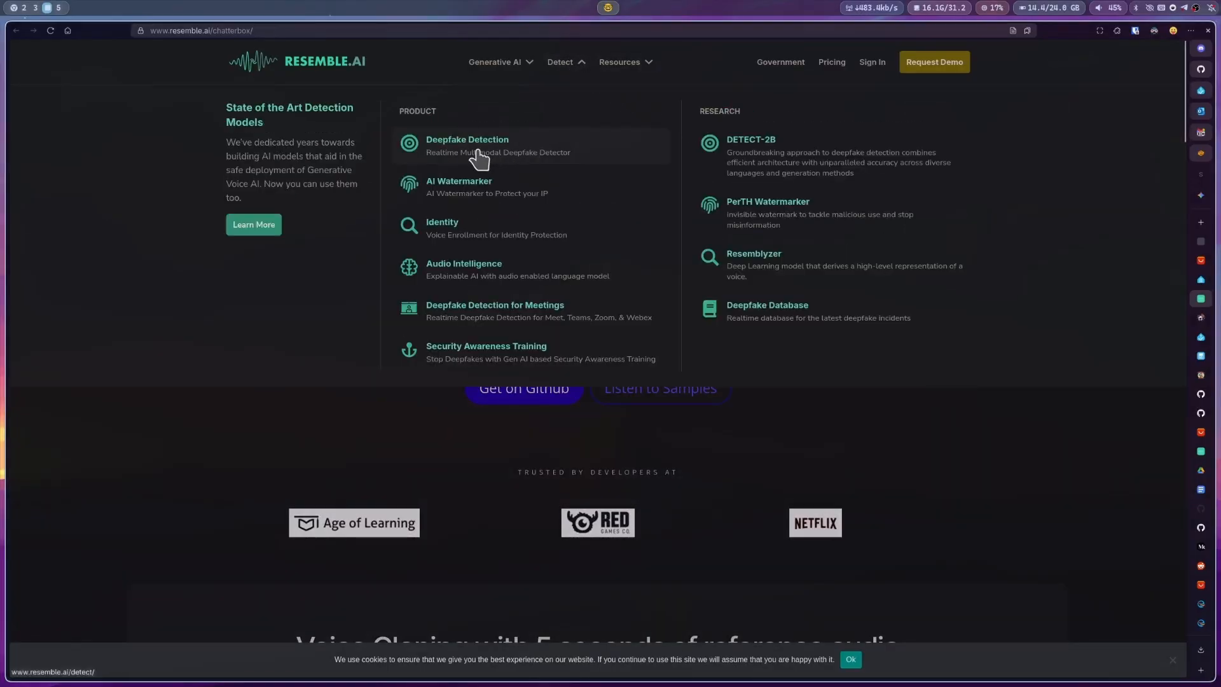
pyautogui.click(467, 145)
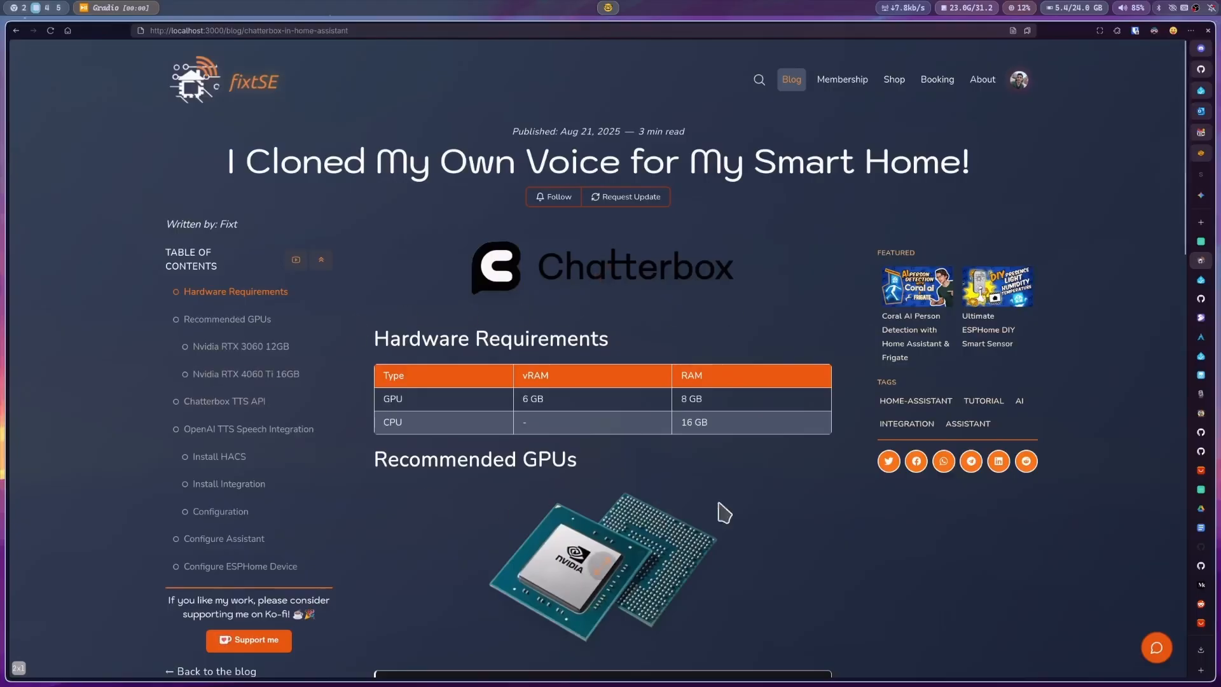
pyautogui.moveTo(870, 421)
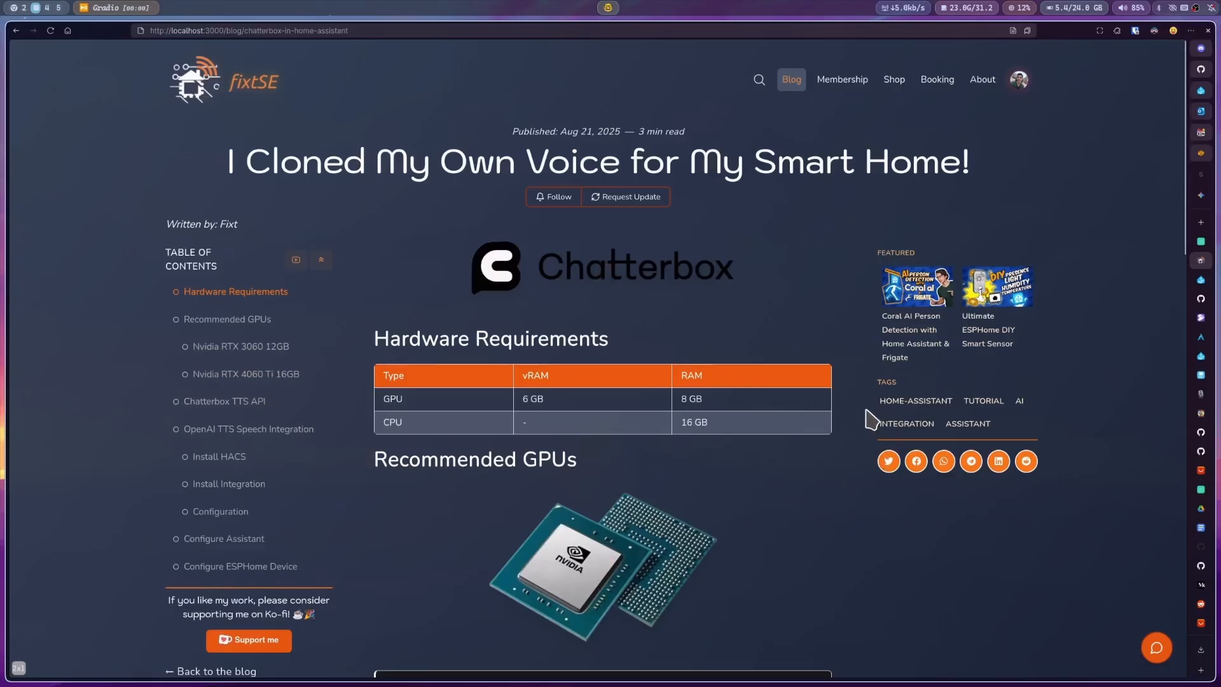
pyautogui.scroll(-3)
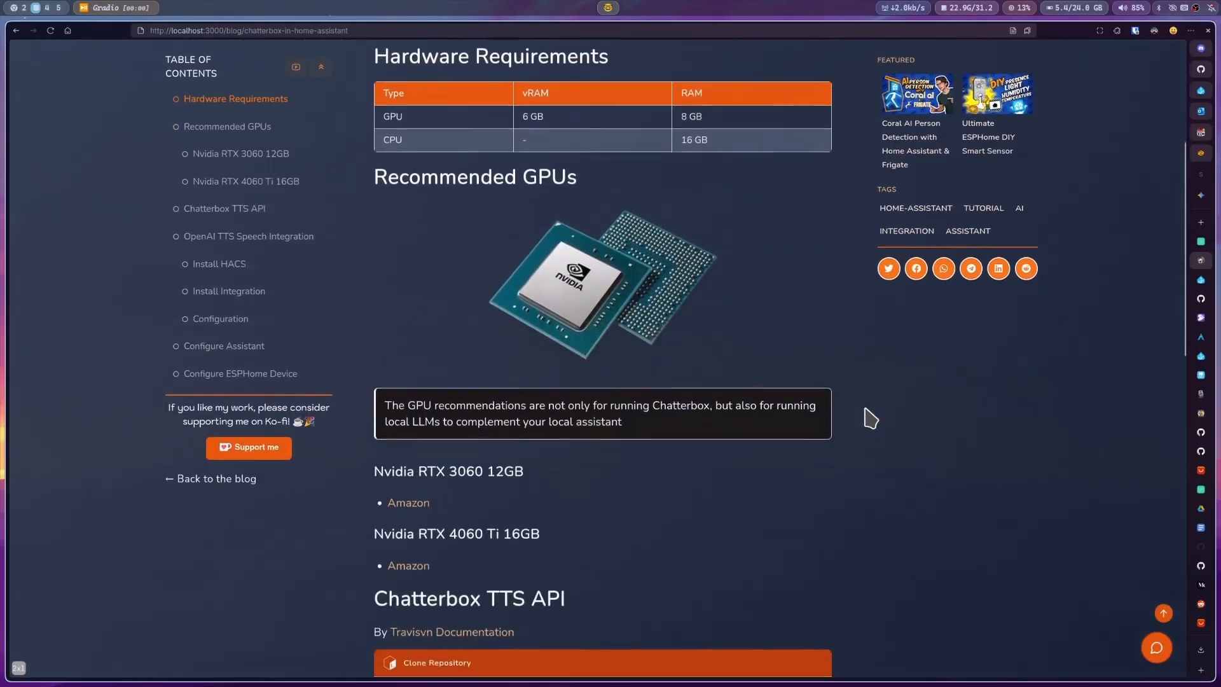
pyautogui.scroll(-3)
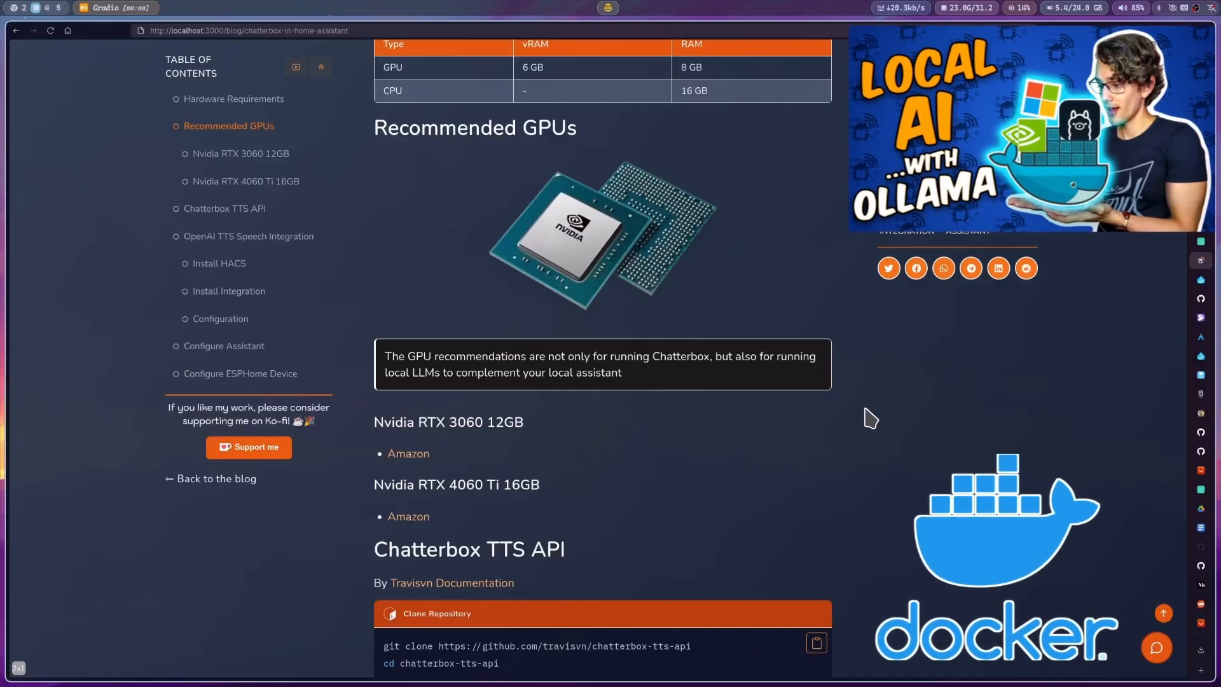
pyautogui.scroll(-3)
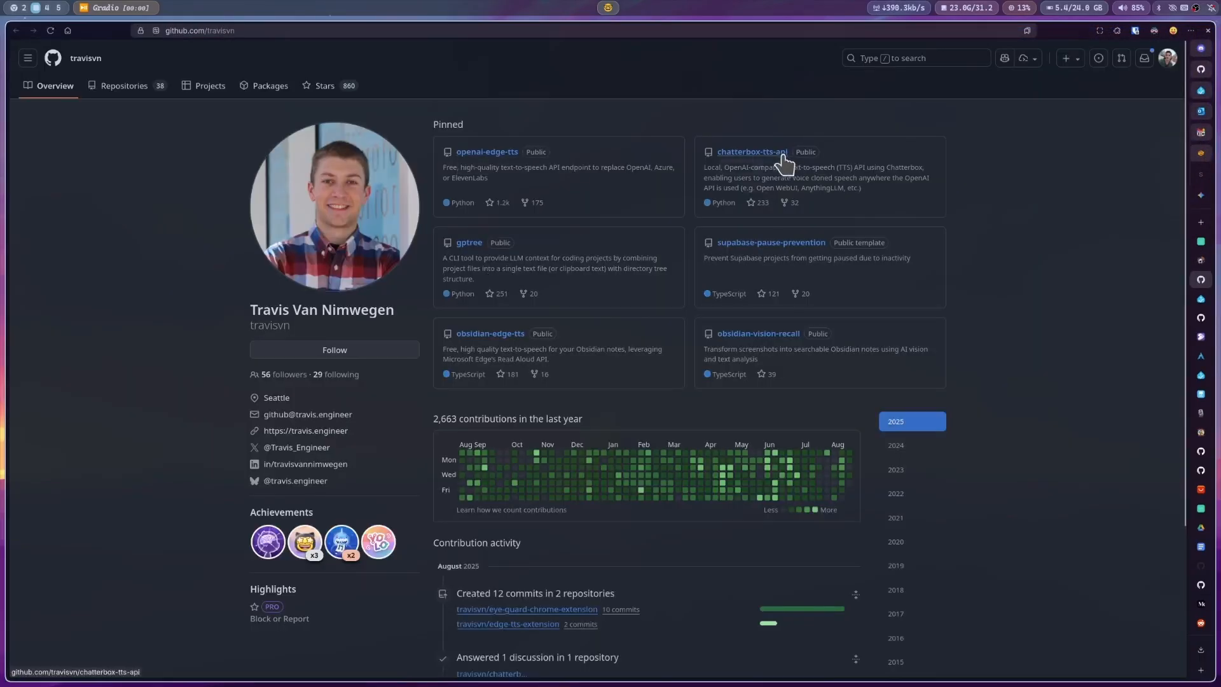
# Step: Open the pinned chatterbox-tts-api repository and read down through its README
pyautogui.click(750, 151)
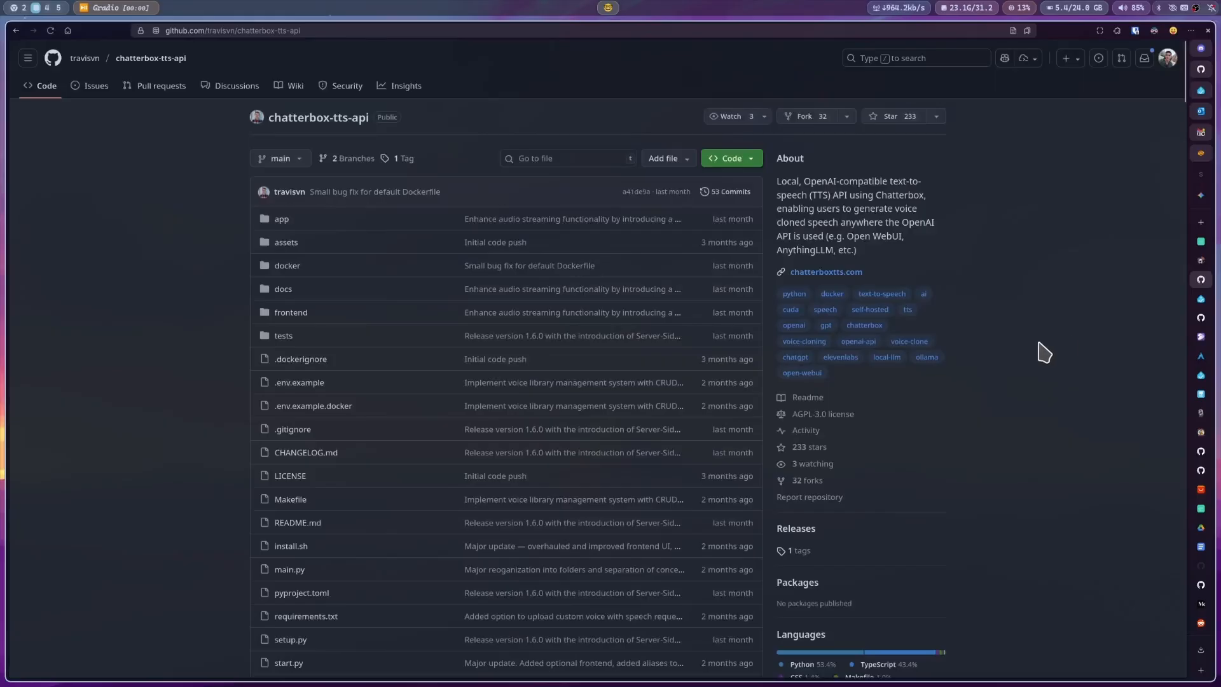
pyautogui.scroll(-3)
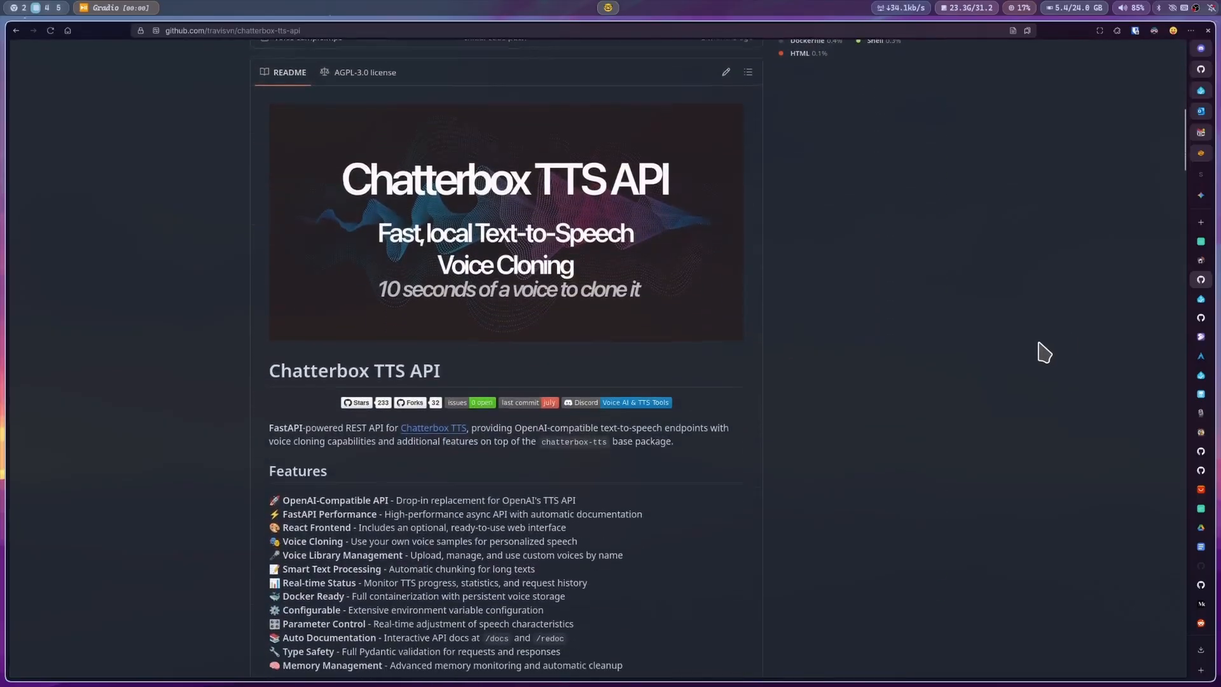
pyautogui.scroll(-3)
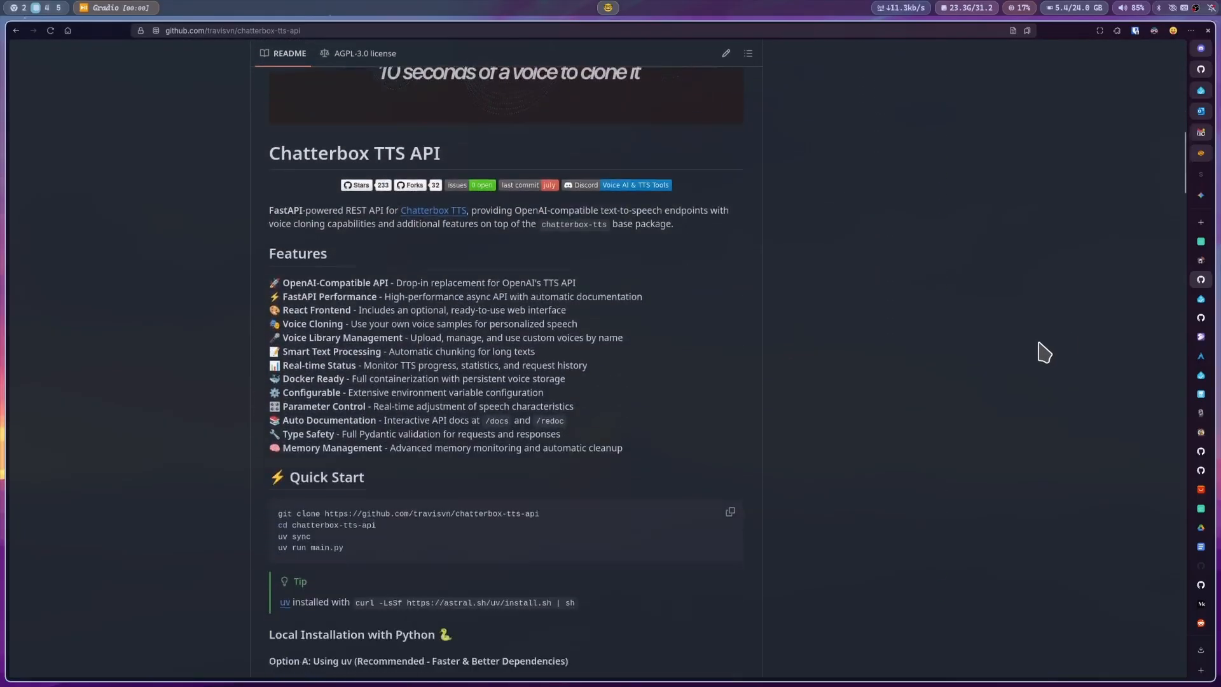
pyautogui.scroll(-3)
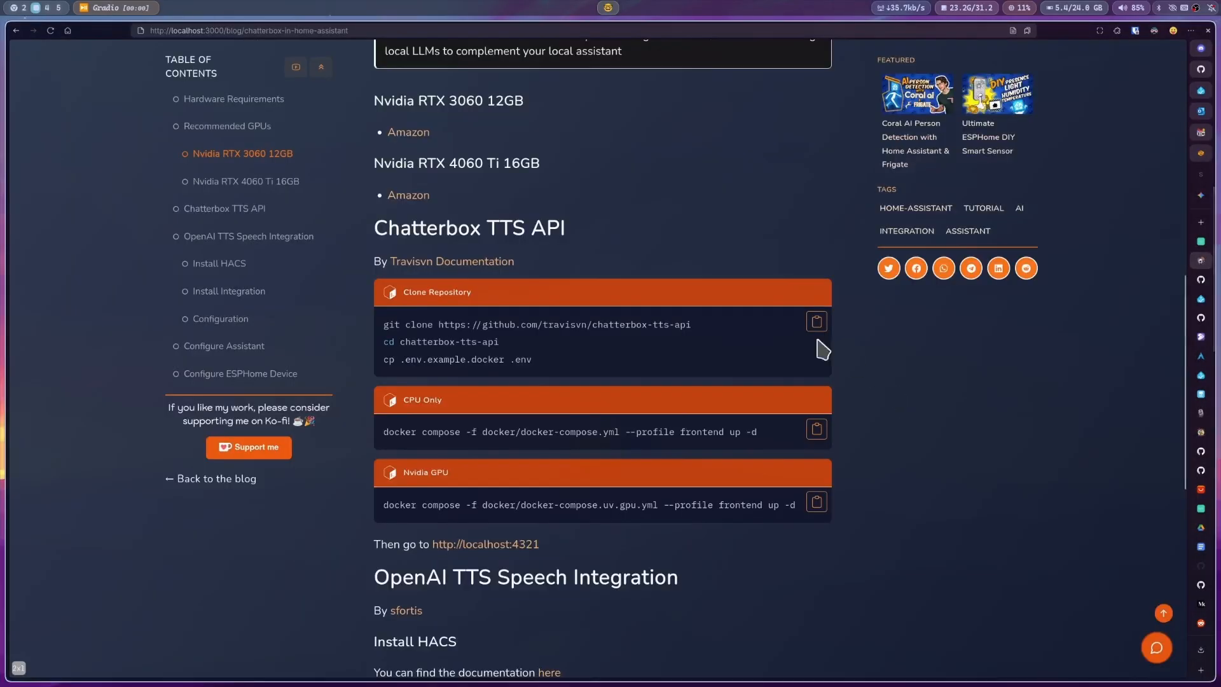
pyautogui.moveTo(565, 377)
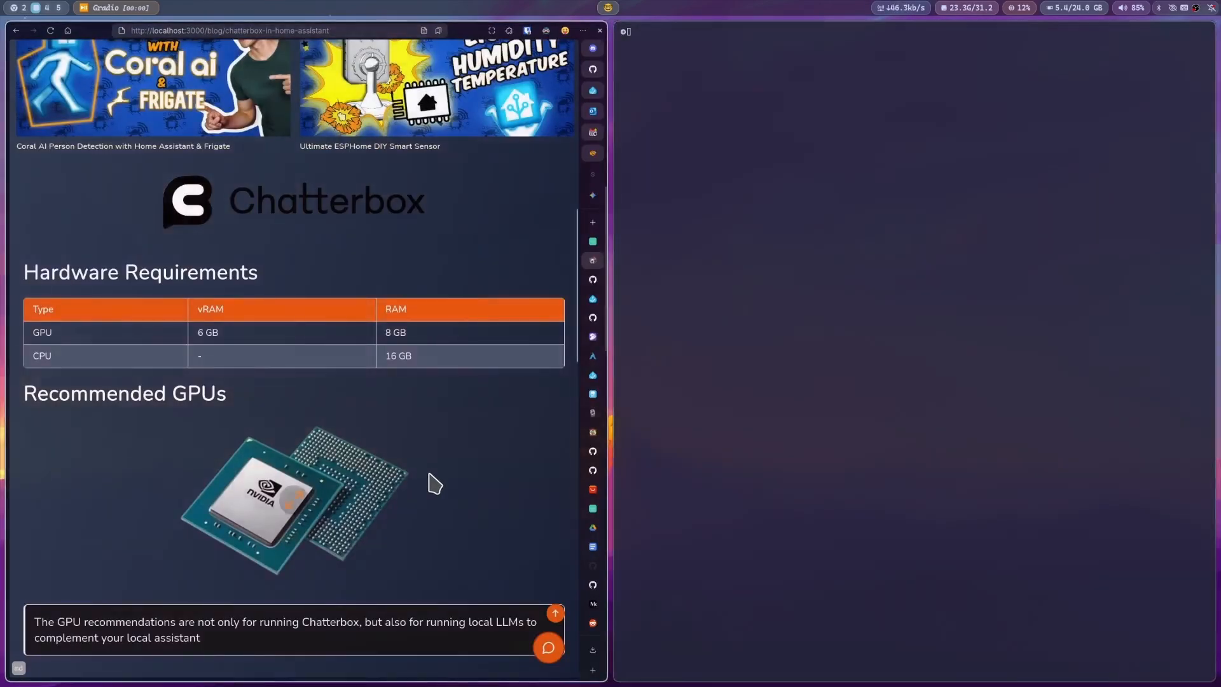
# Step: List the cloned chatterbox-tts-api project's files with ls and return to the blog's commands
pyautogui.scroll(-3)
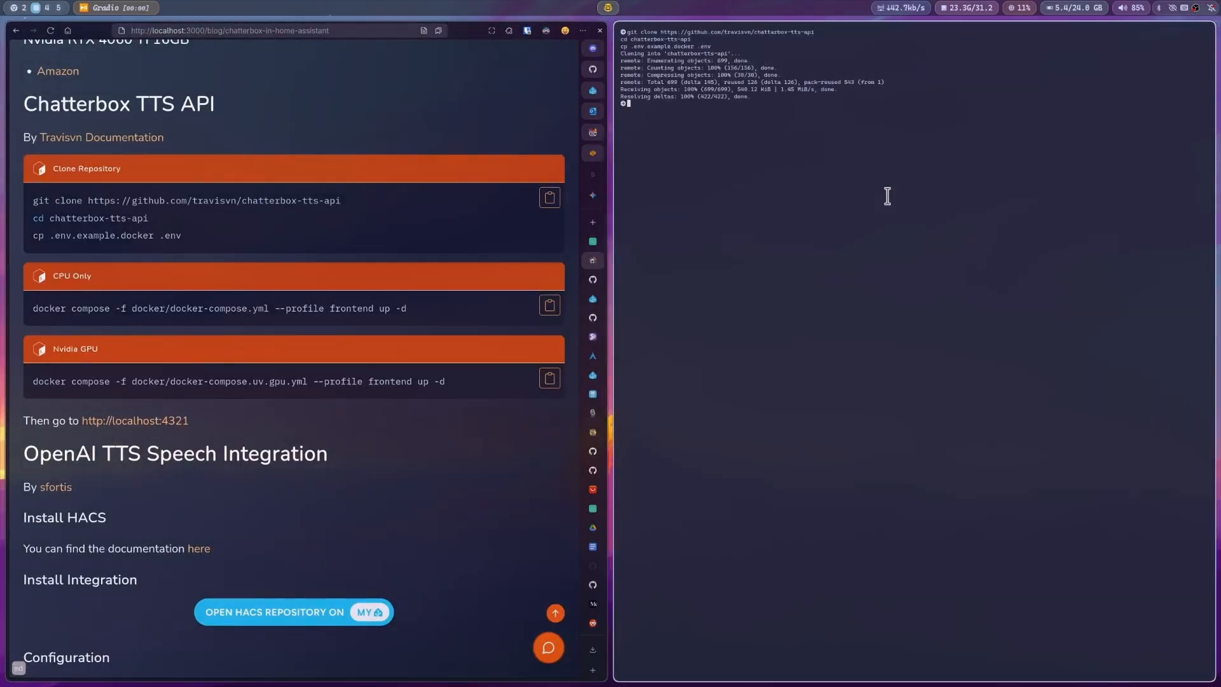
pyautogui.write('ls')
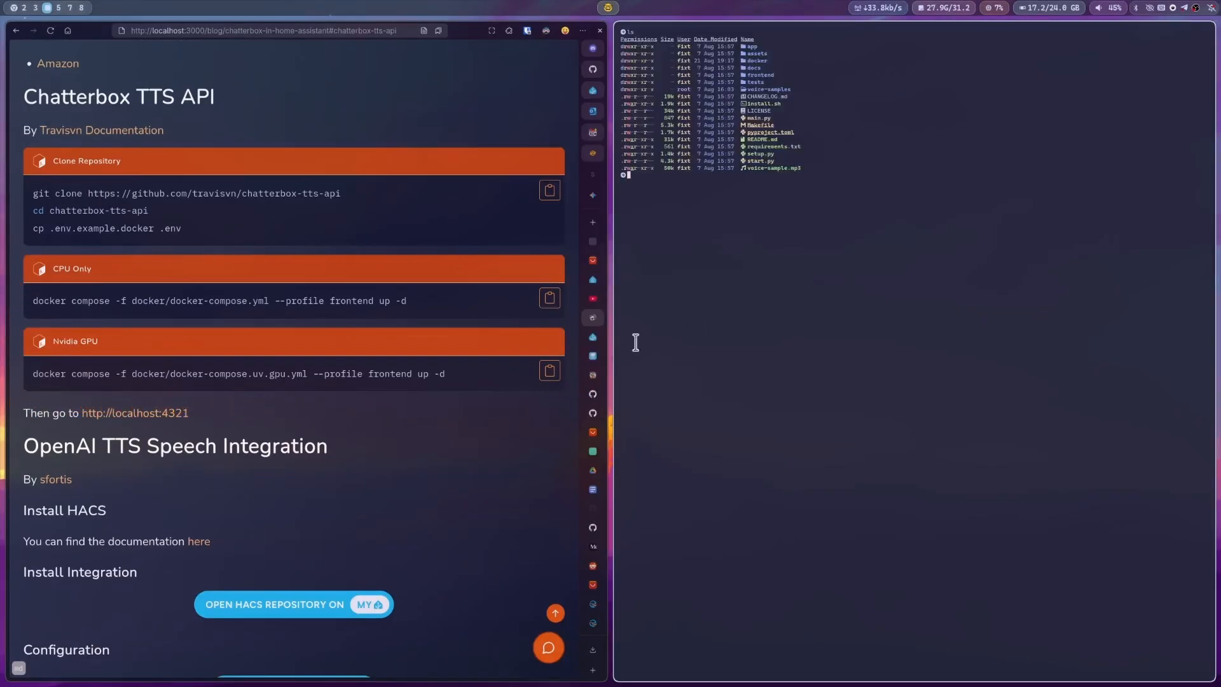
pyautogui.click(549, 370)
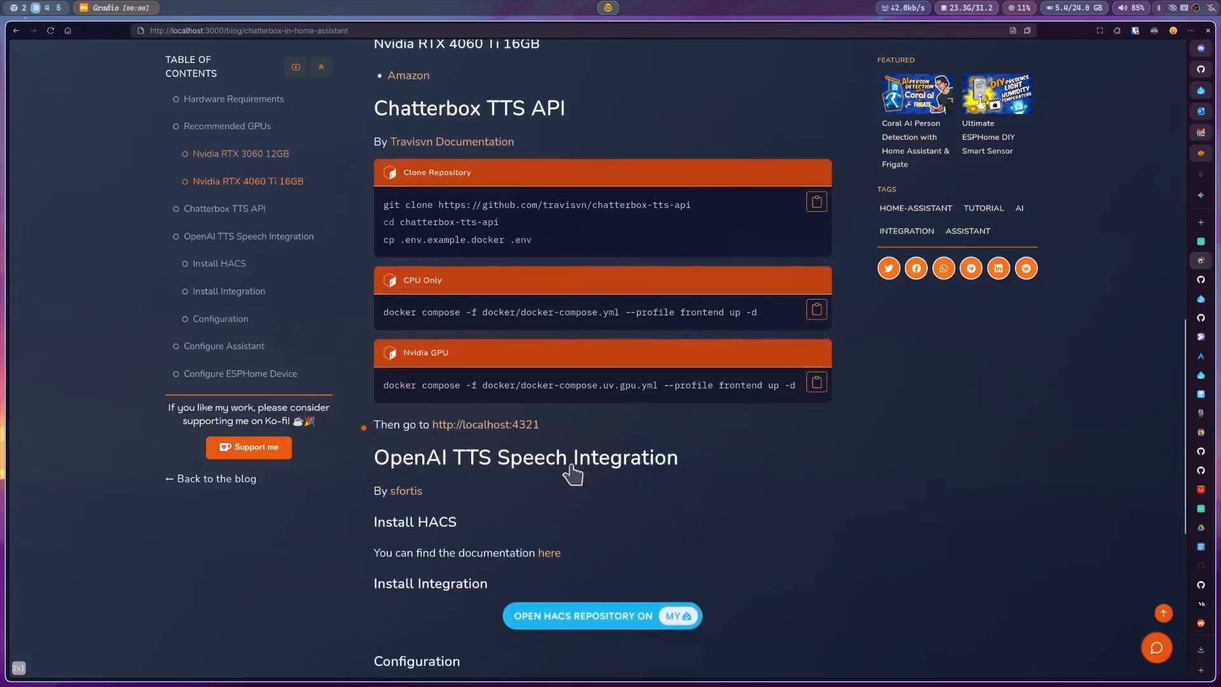
# Step: Open the local Chatterbox TTS web interface at localhost:4321
pyautogui.click(485, 424)
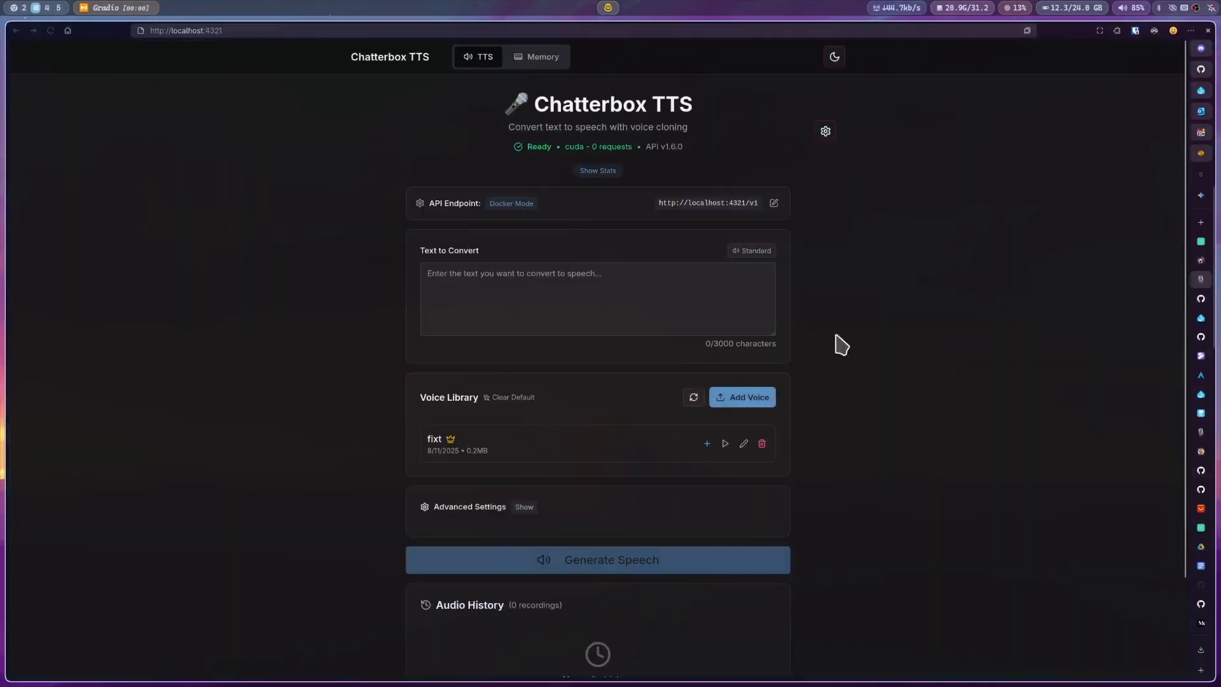
pyautogui.moveTo(910, 363)
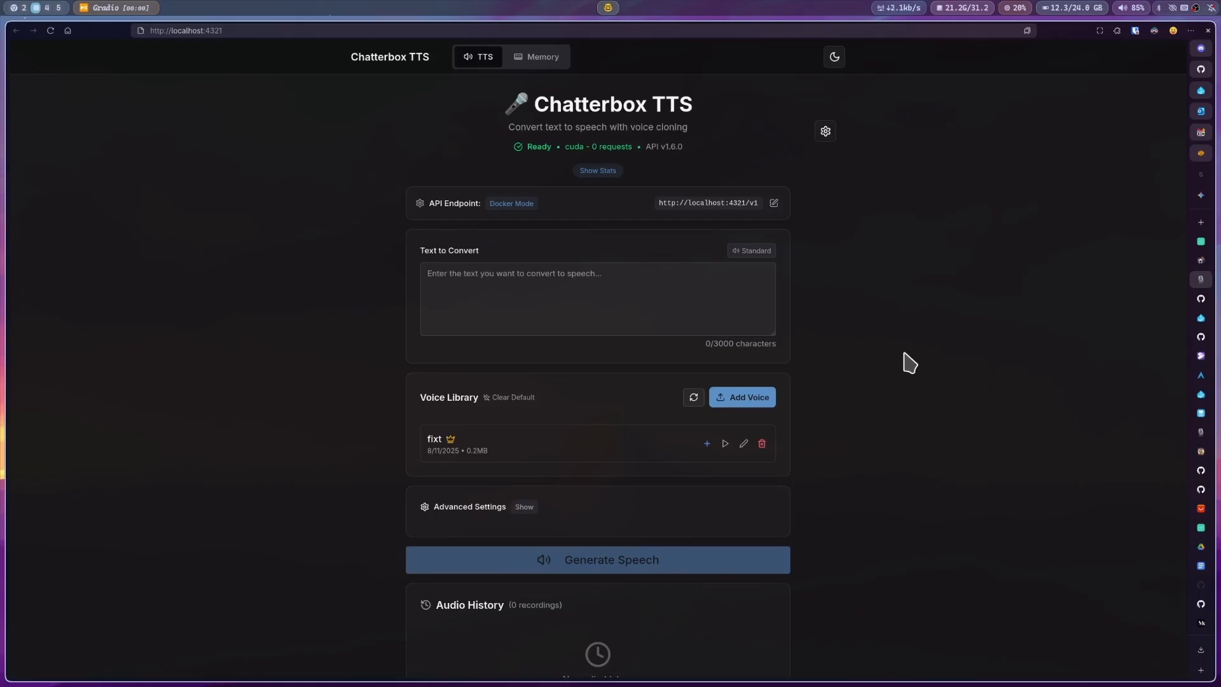
pyautogui.moveTo(550, 450)
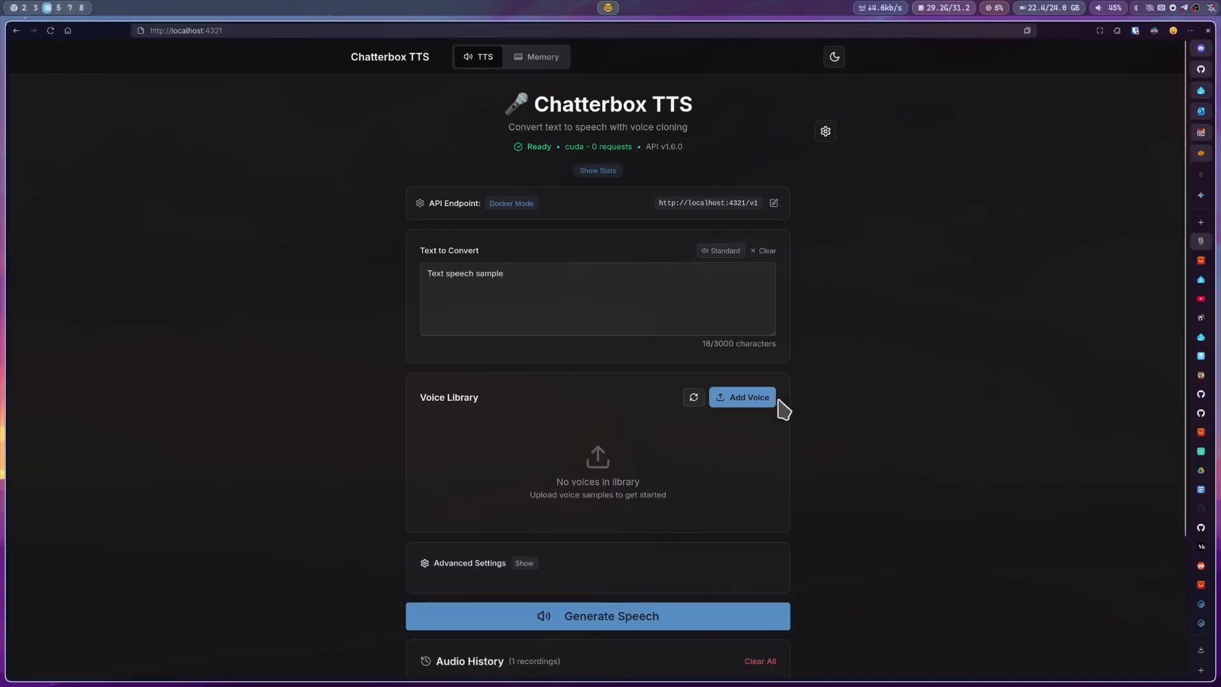
# Step: Upload fixt.mp3 as a new library voice named fixt and dismiss the confirmation
pyautogui.click(742, 396)
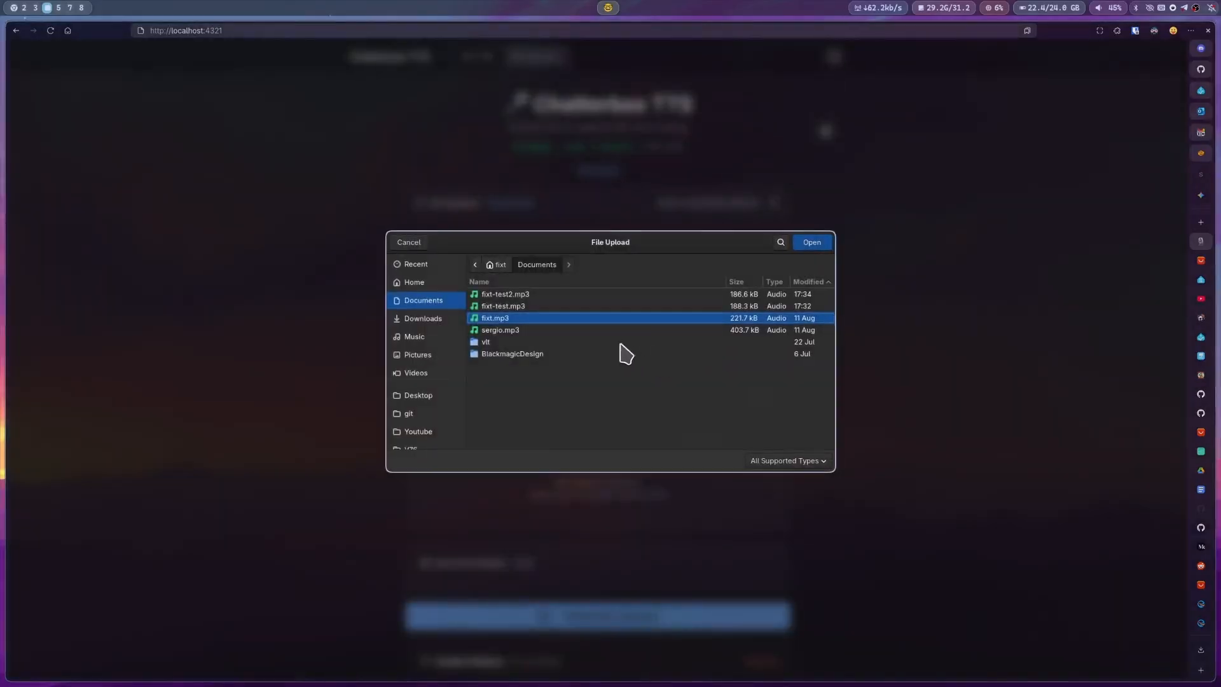
pyautogui.click(810, 242)
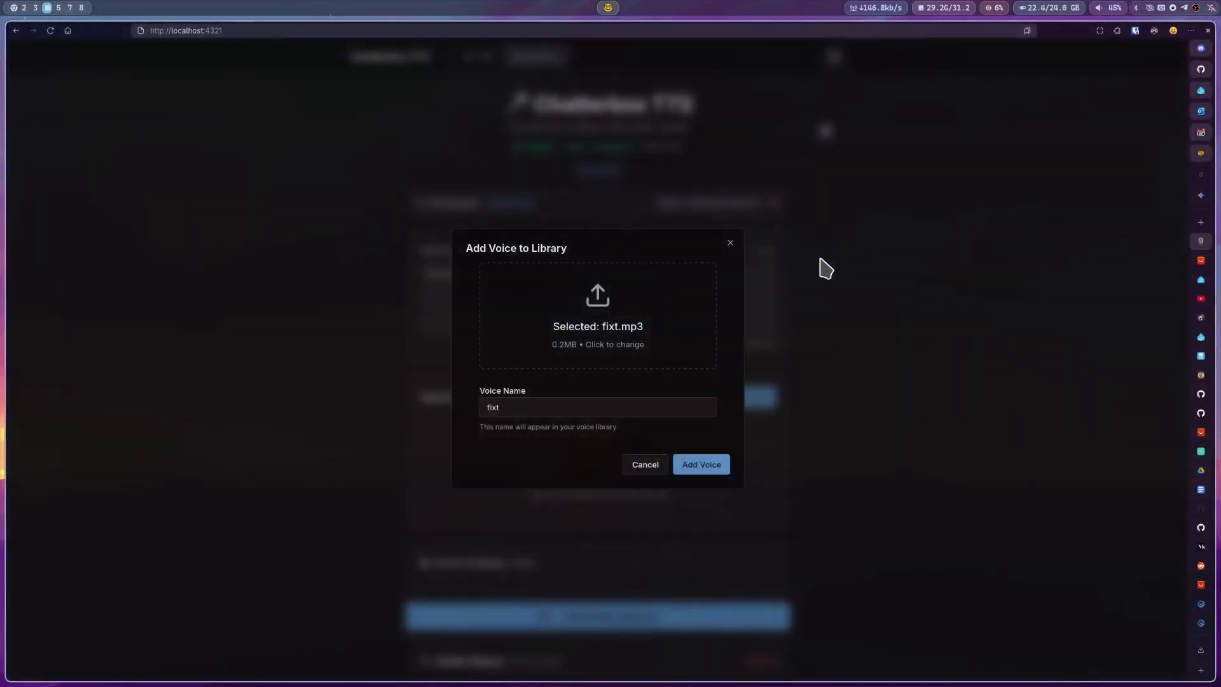
pyautogui.moveTo(577, 452)
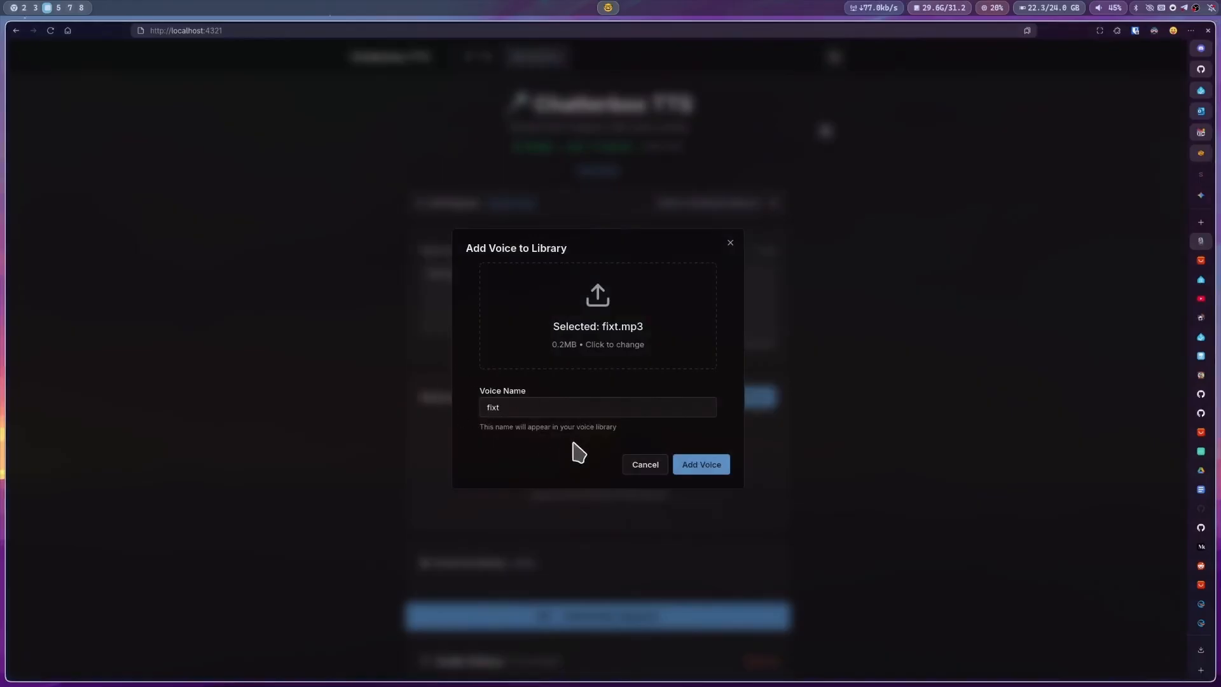
pyautogui.click(699, 464)
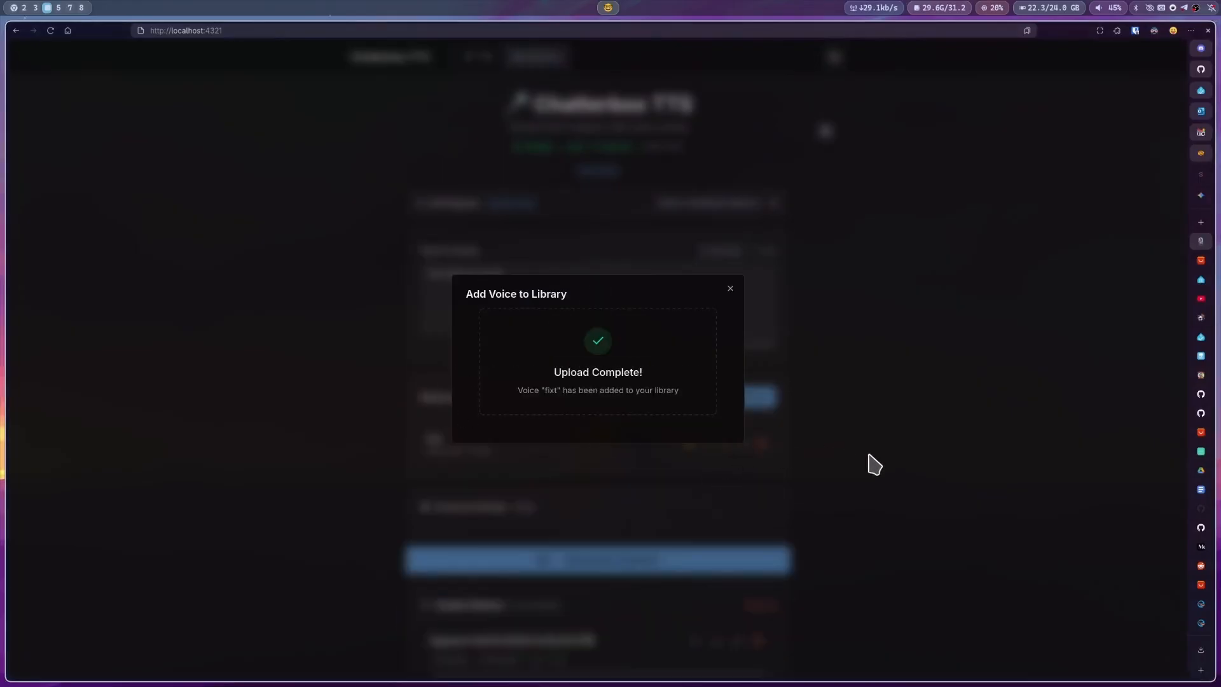
pyautogui.click(730, 289)
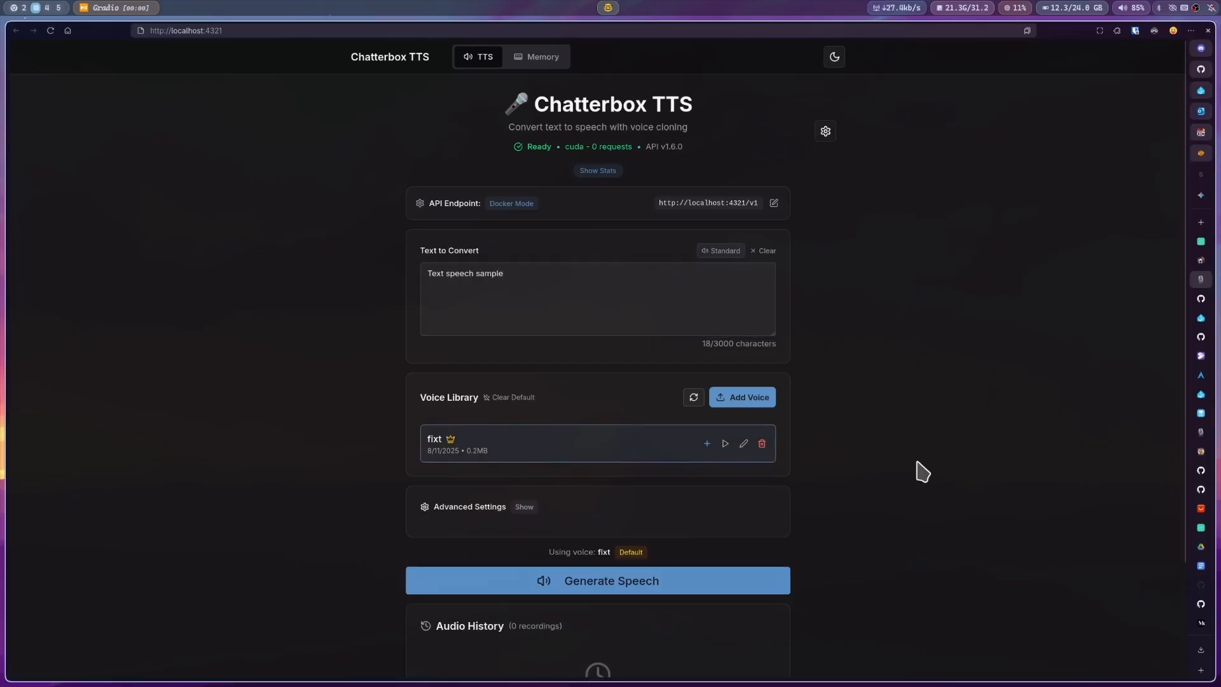
# Step: Generate 'Text speech sample' in the fixt voice, play the clip, and show Advanced Settings
pyautogui.click(598, 579)
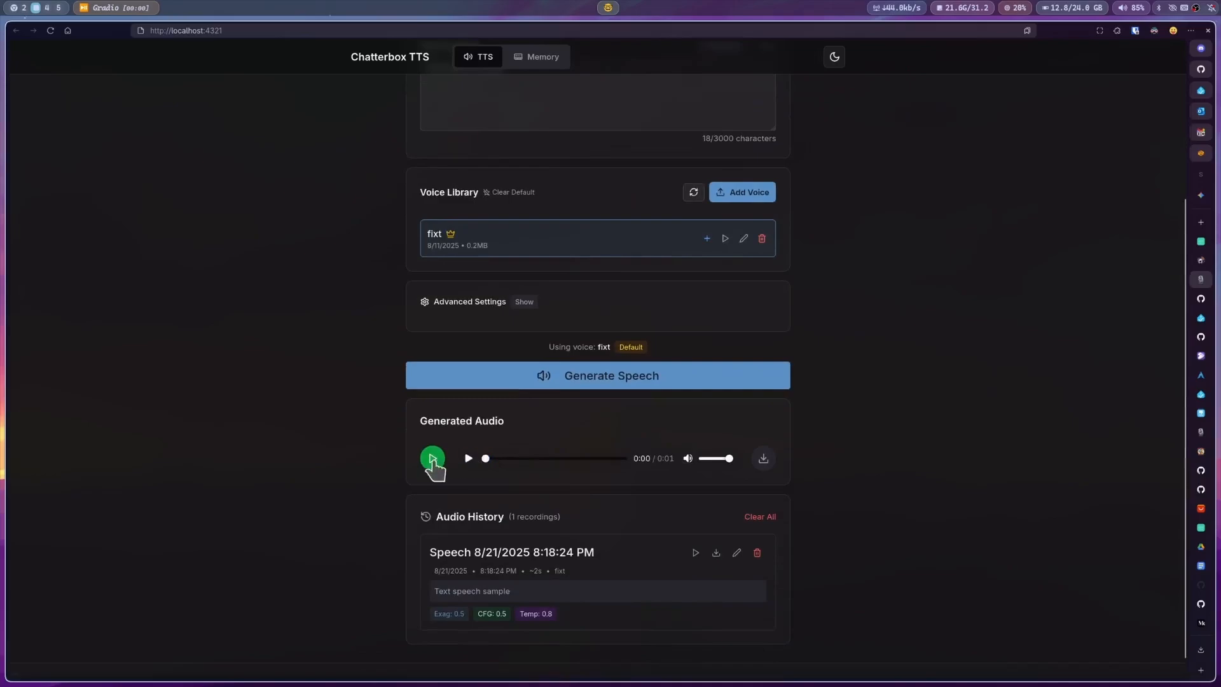
pyautogui.click(468, 459)
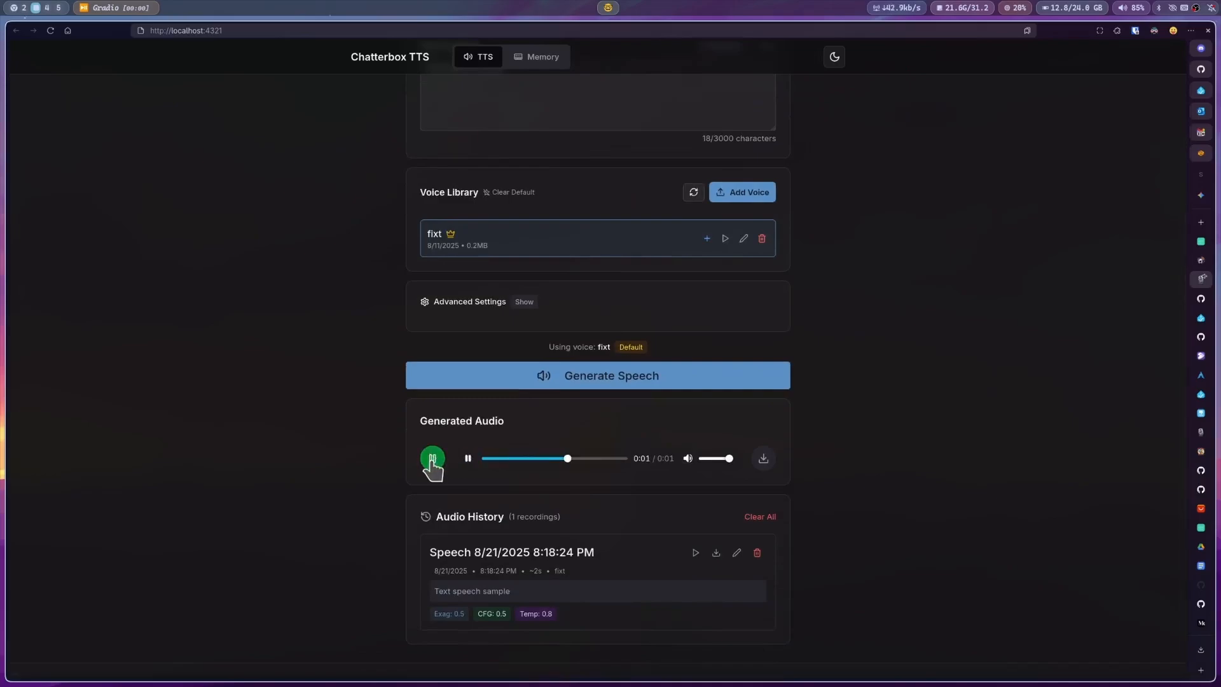
pyautogui.click(468, 459)
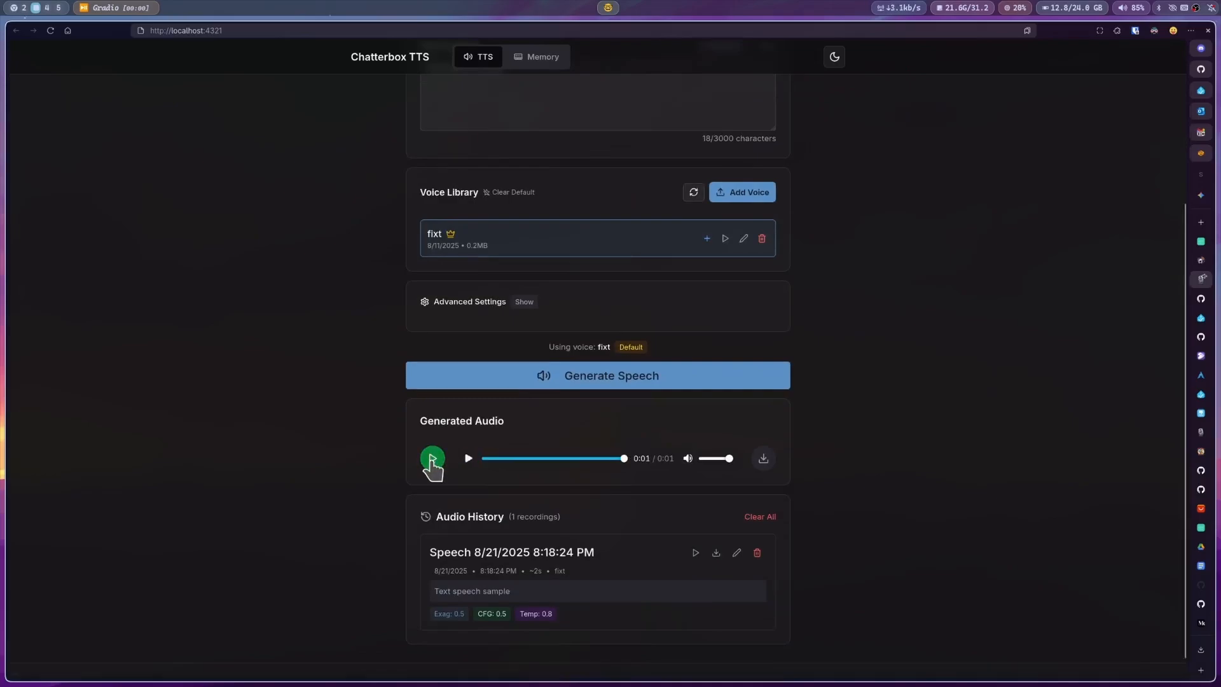
pyautogui.click(523, 303)
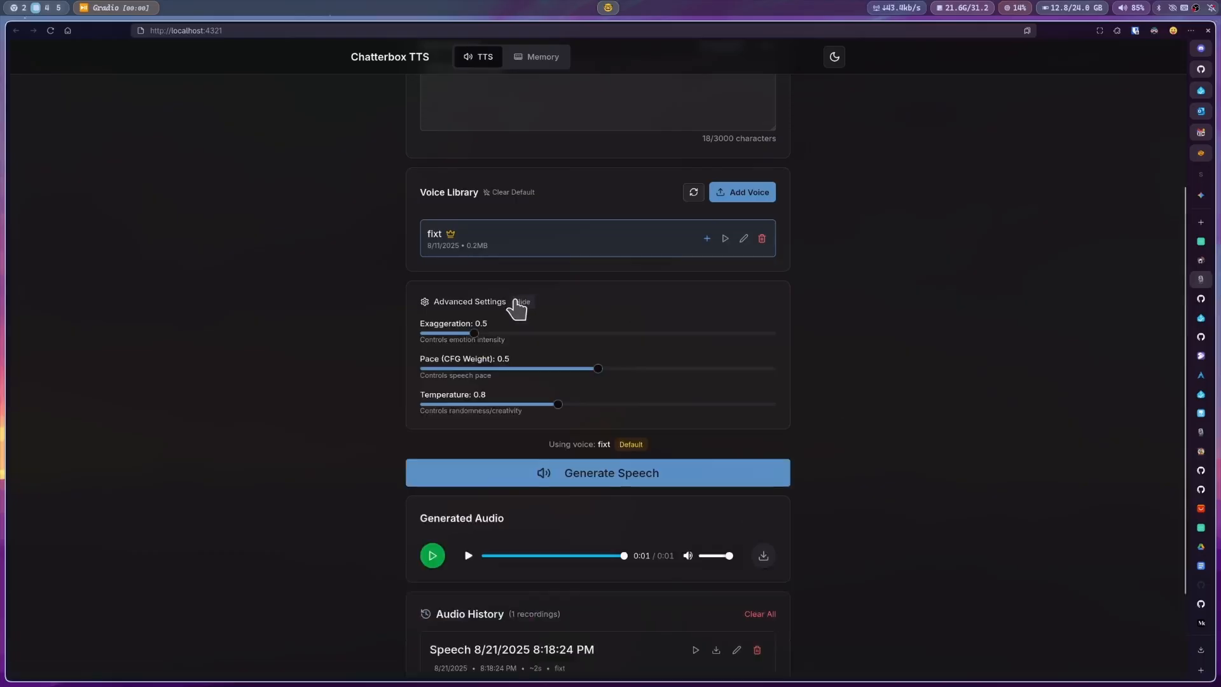
pyautogui.moveTo(695, 302)
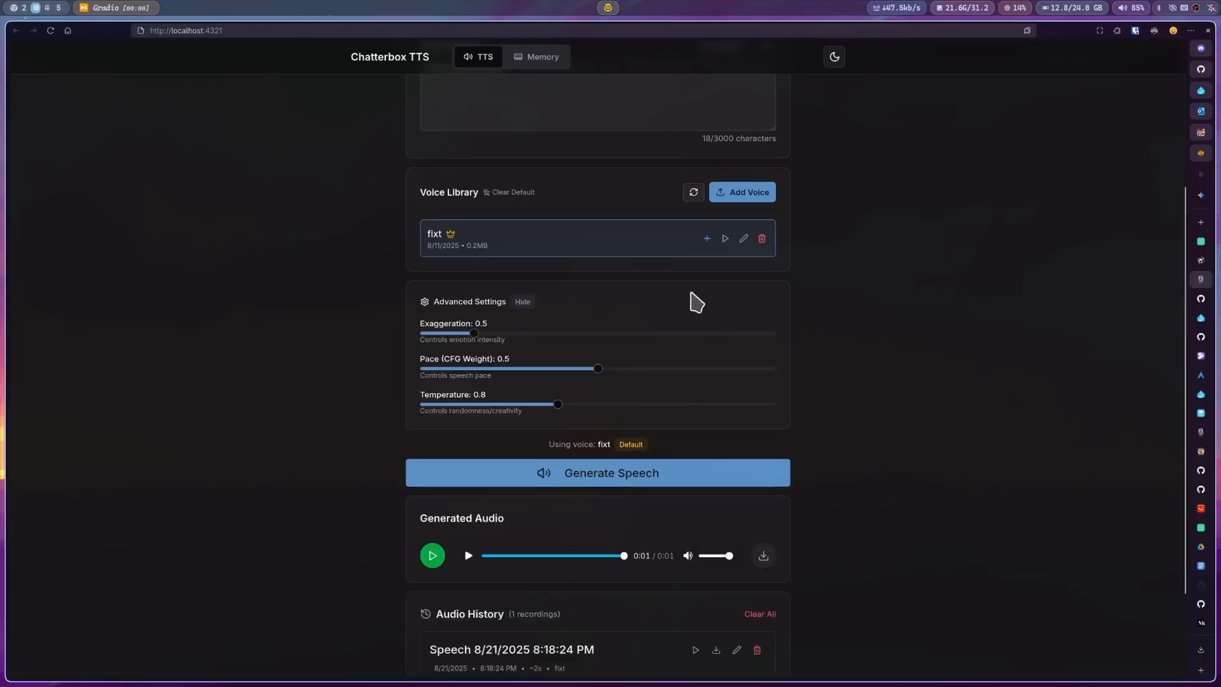
pyautogui.moveTo(942, 373)
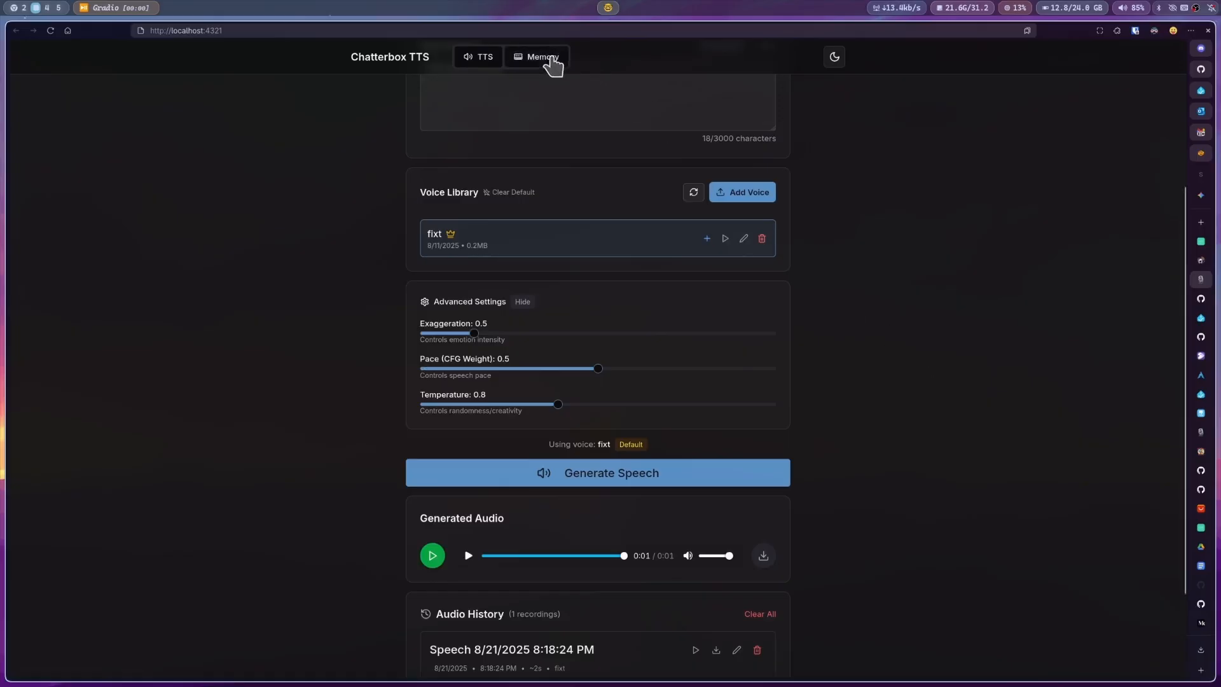
# Step: View the Memory Management page with its CPU and GPU memory usage
pyautogui.click(536, 56)
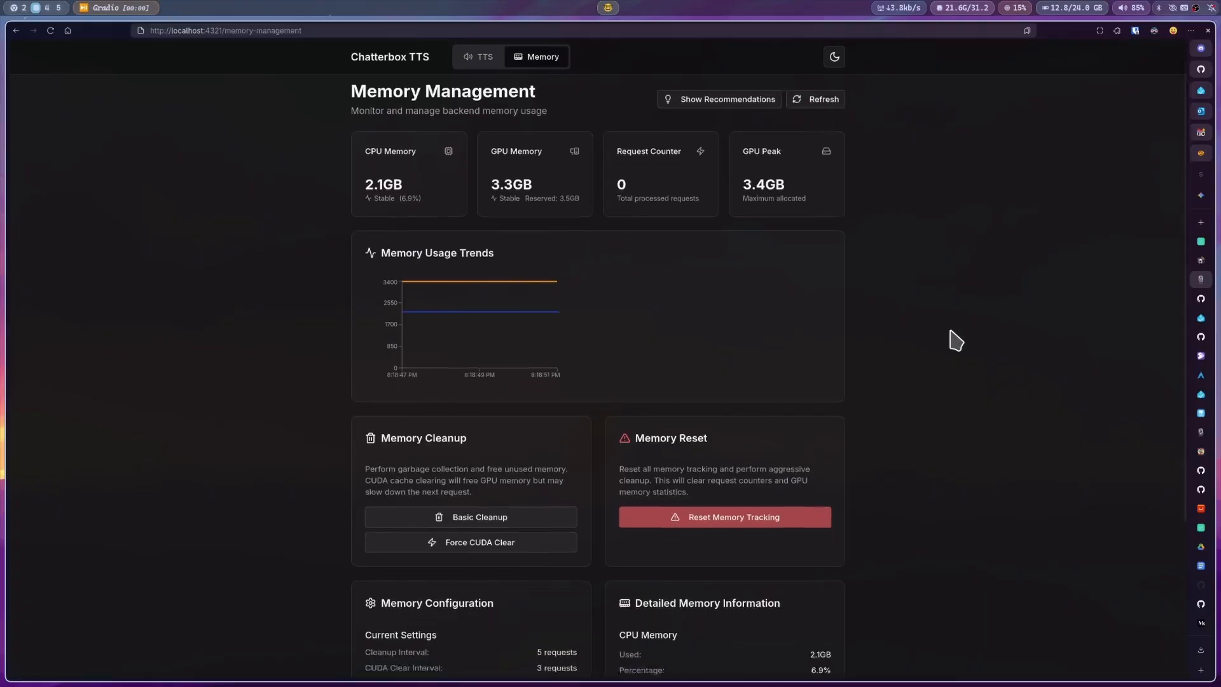
pyautogui.scroll(-3)
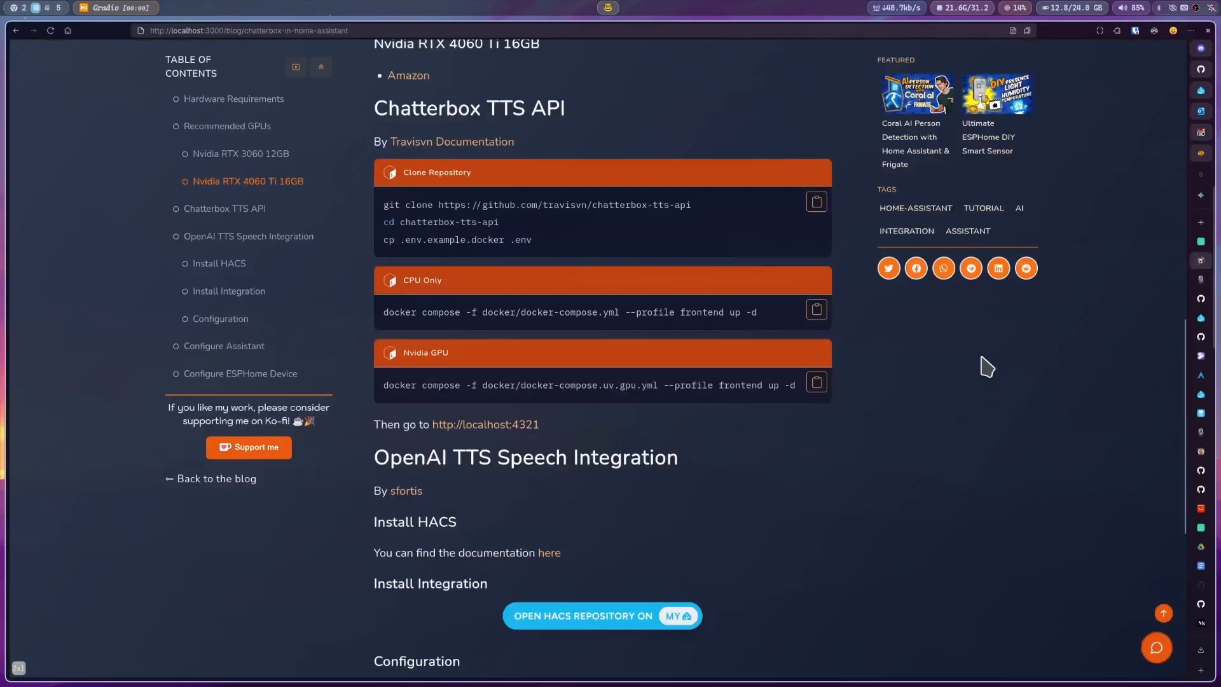
pyautogui.moveTo(637, 458)
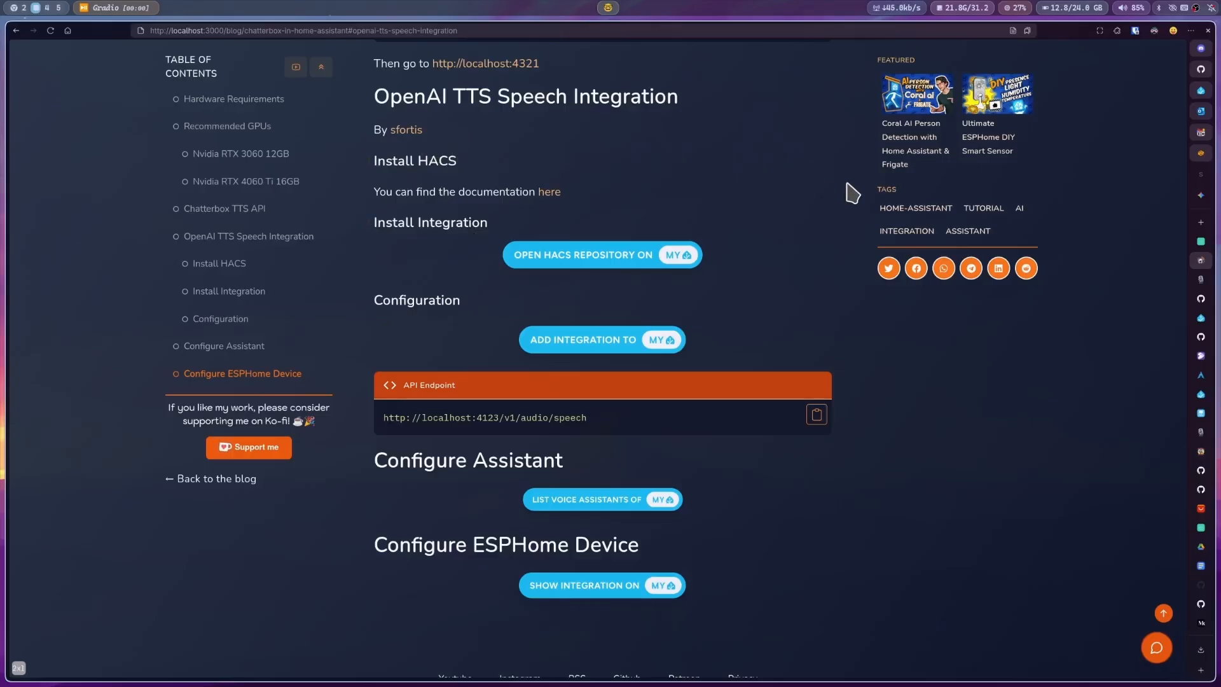
# Step: Download the OpenAI TTS Speech Service integration from its HACS repository page
pyautogui.click(601, 254)
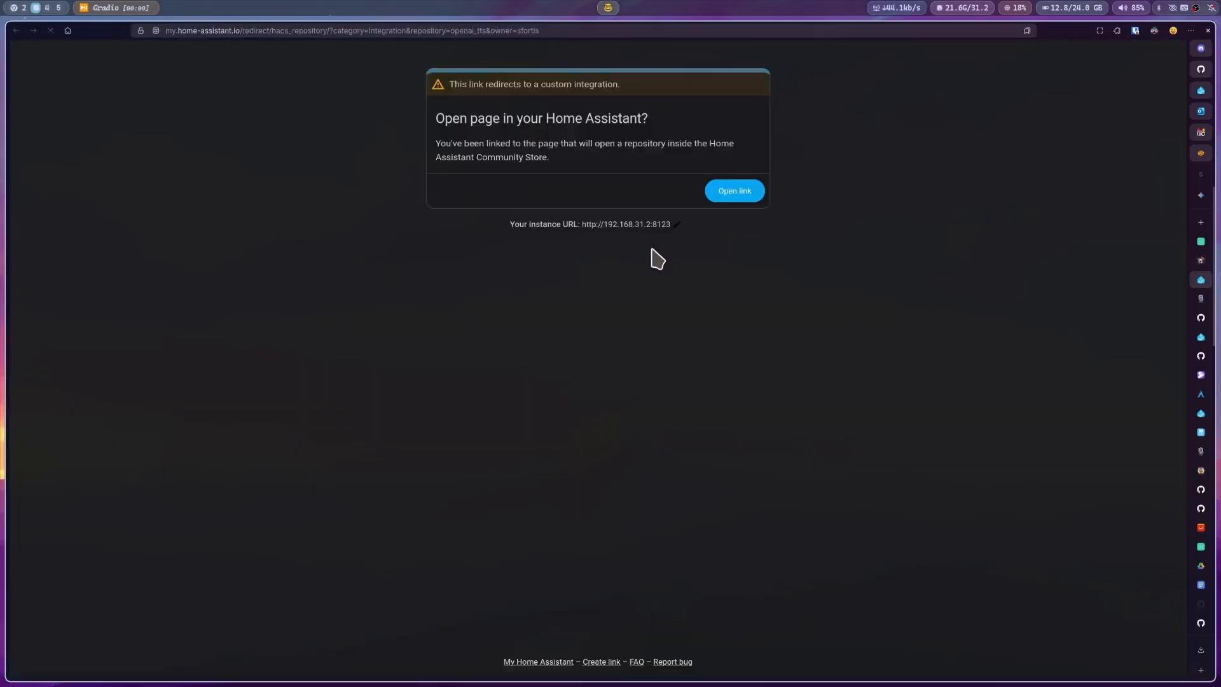
pyautogui.click(732, 191)
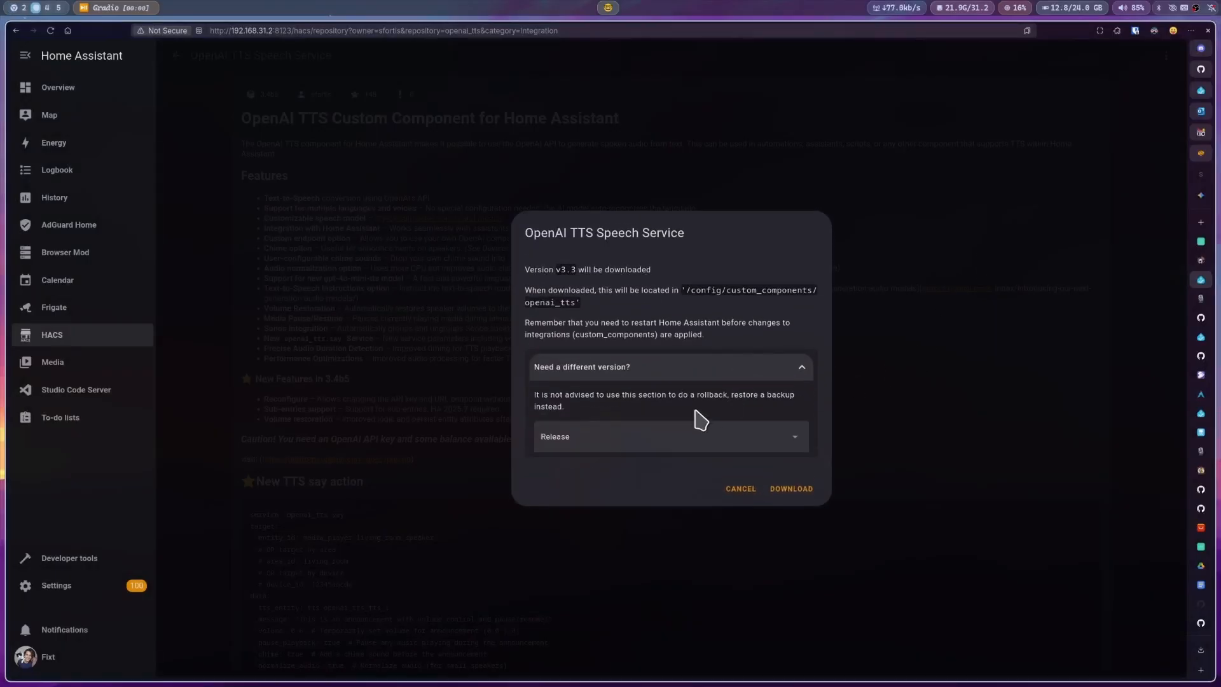
pyautogui.click(670, 436)
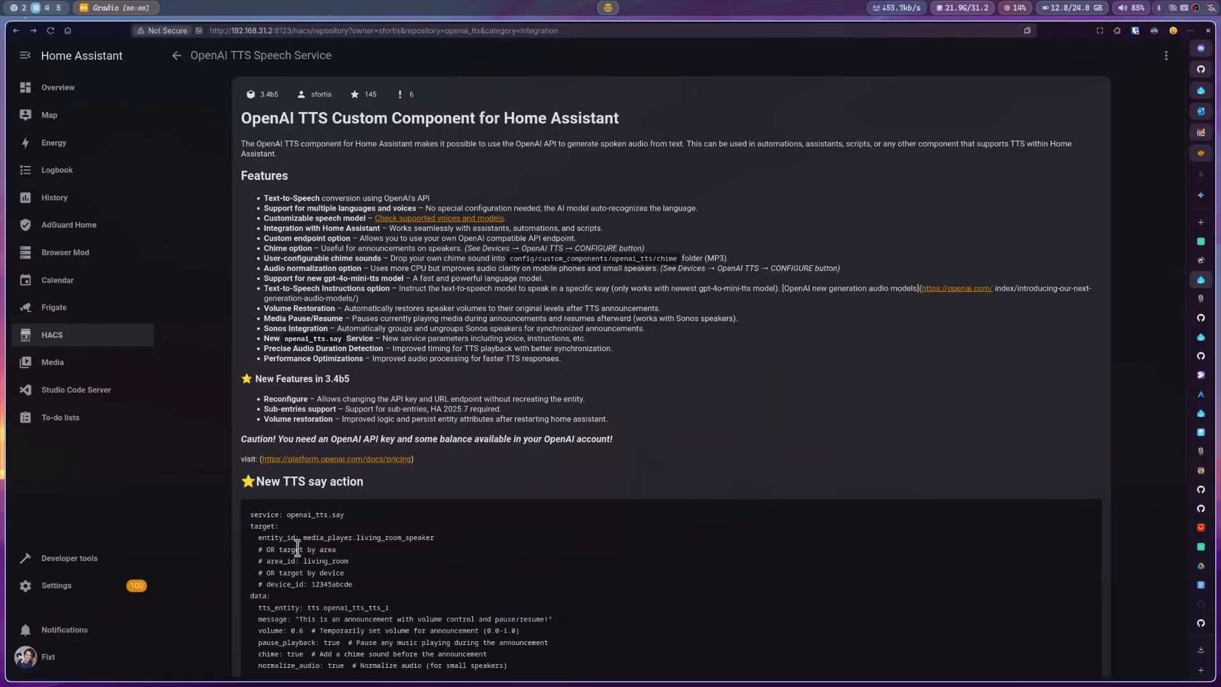
# Step: Restart Home Assistant fully from Developer tools so the integration loads
pyautogui.click(69, 556)
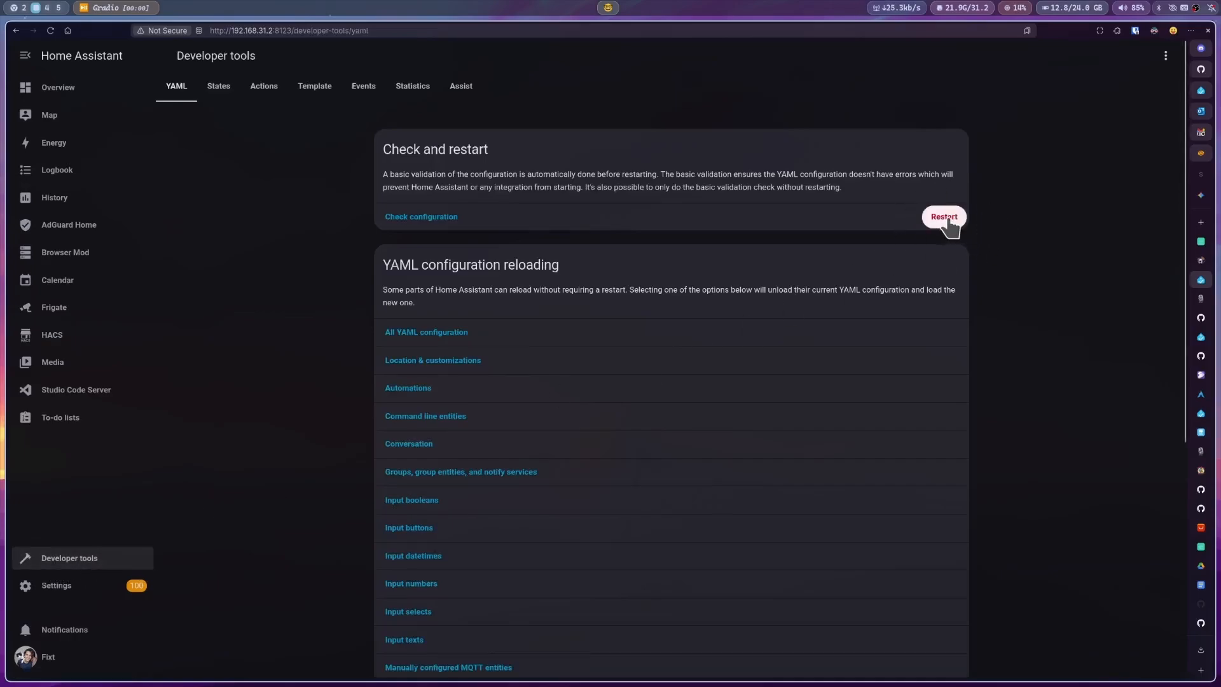
pyautogui.click(942, 216)
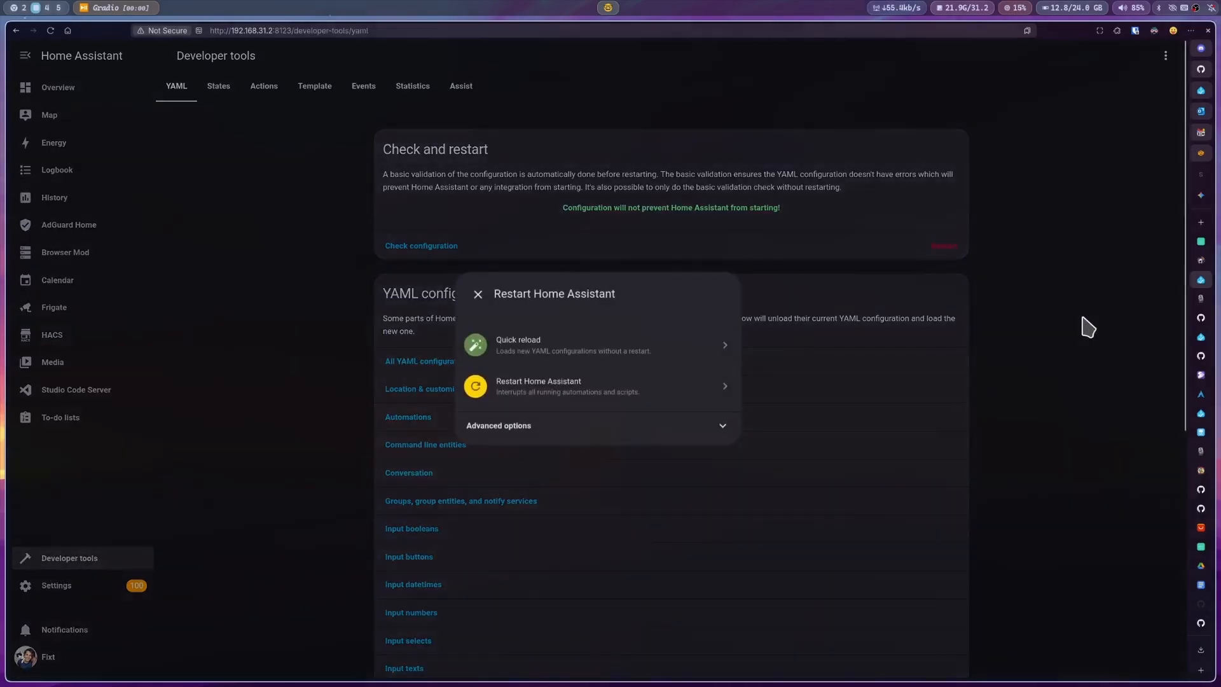
pyautogui.click(538, 385)
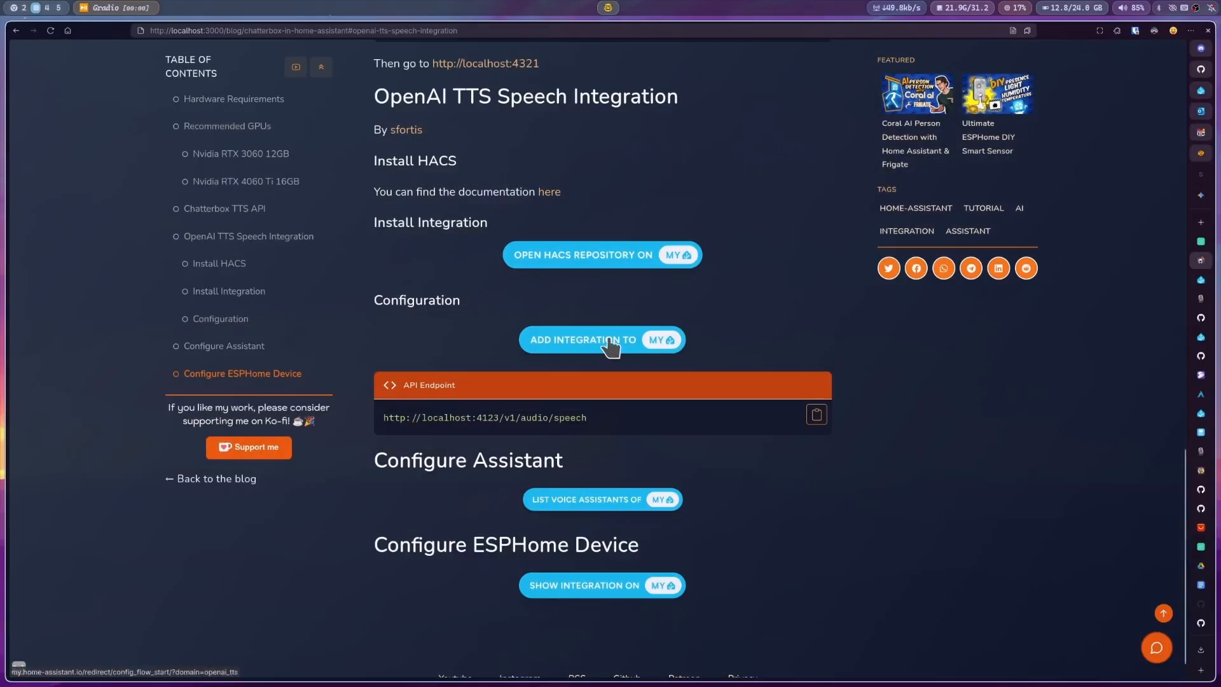
# Step: Confirm OpenAI TTS integration setup and copy the blog's local speech API endpoint address
pyautogui.click(602, 339)
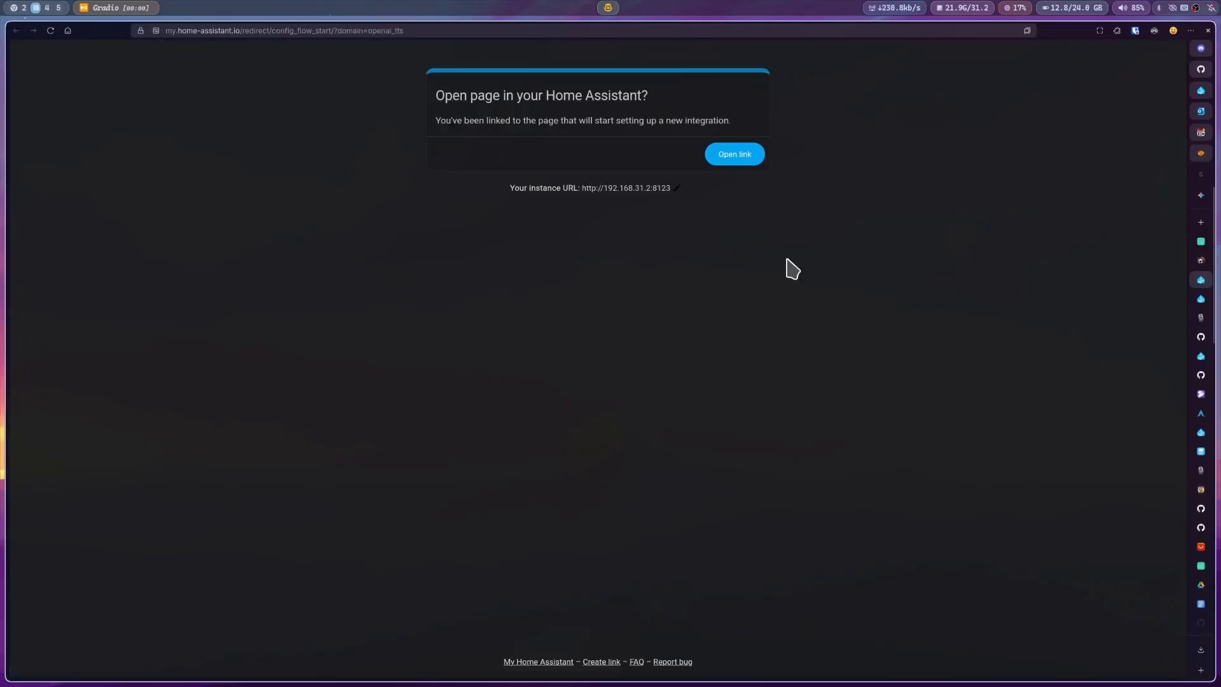
pyautogui.click(732, 154)
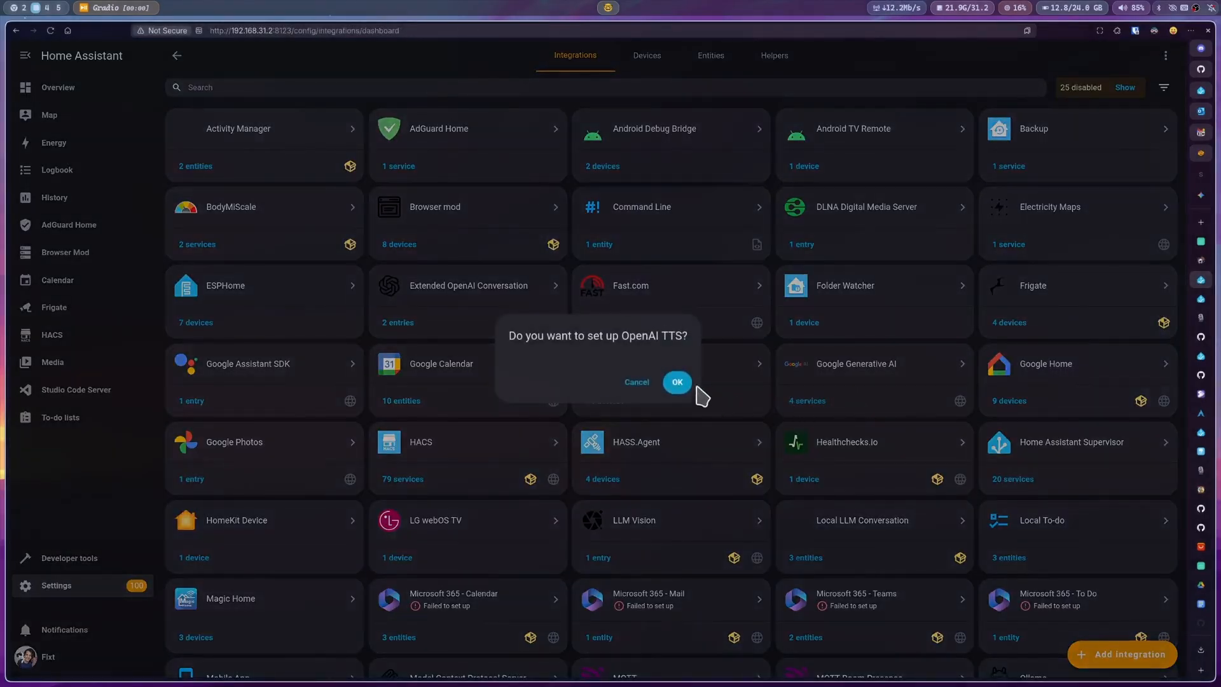
pyautogui.click(675, 383)
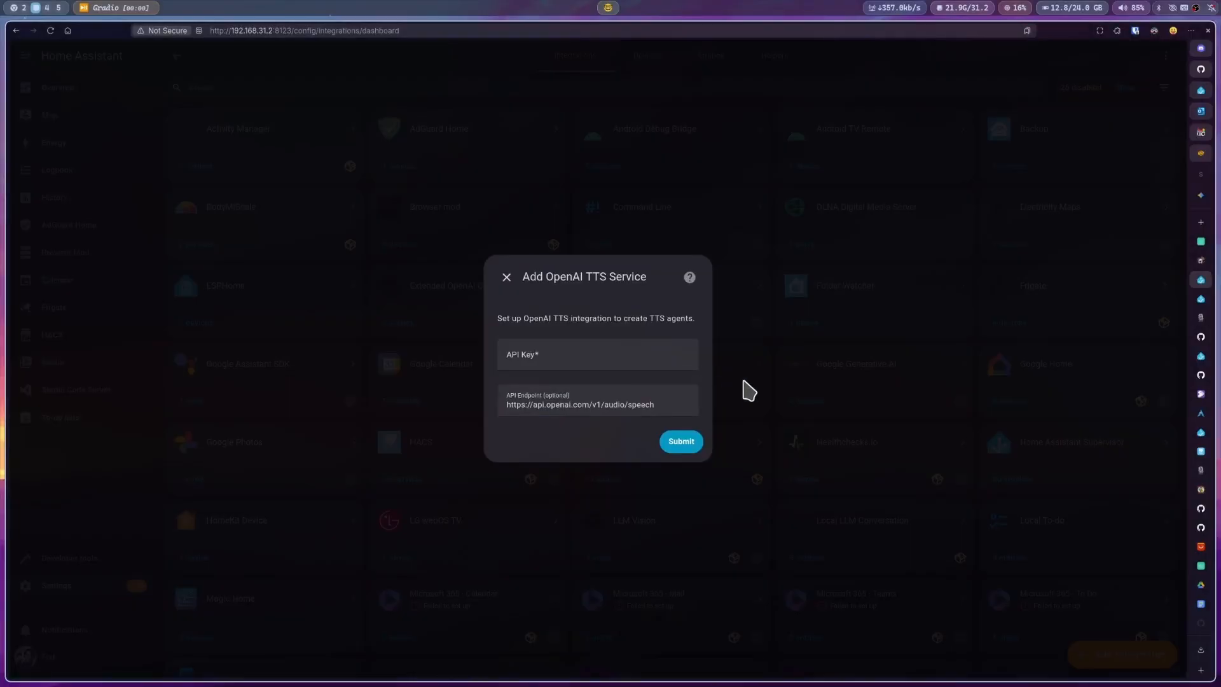
pyautogui.moveTo(825, 392)
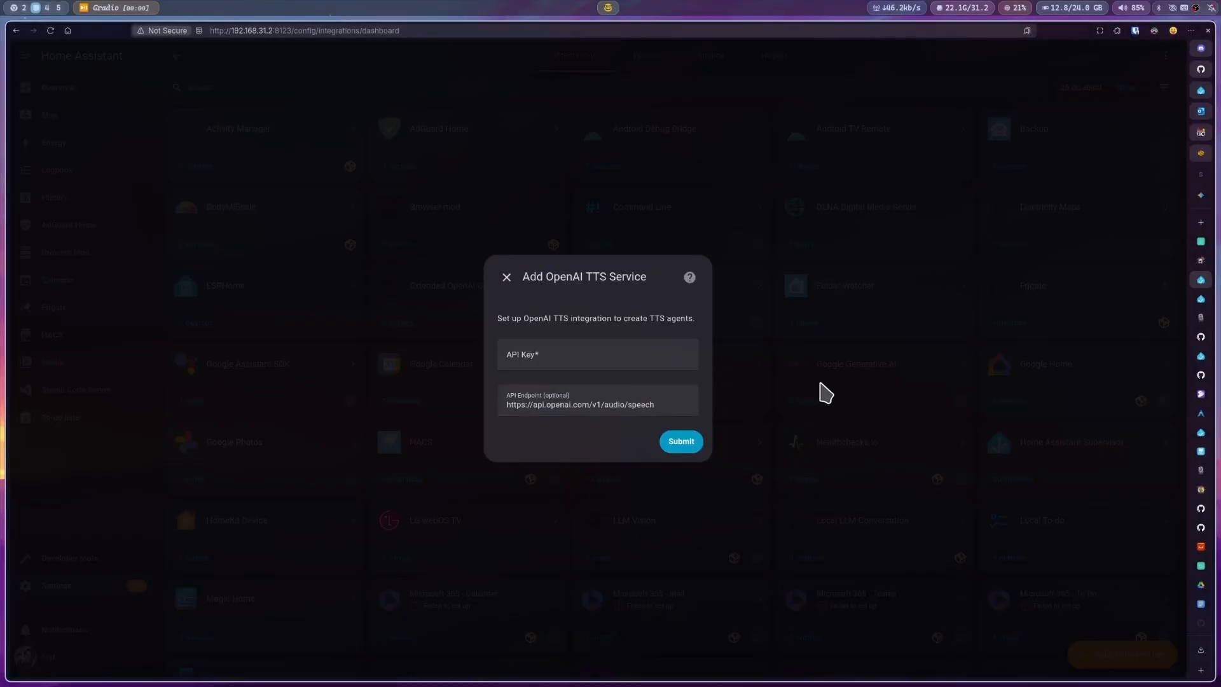
pyautogui.write('sd')
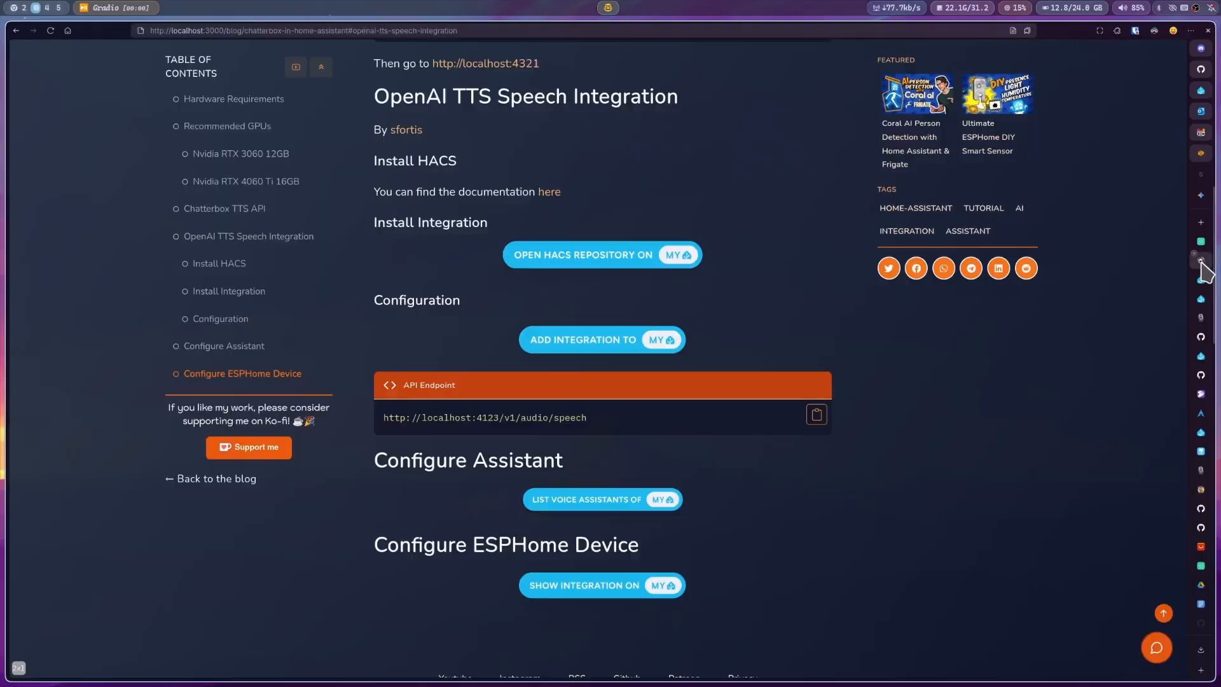
pyautogui.moveTo(817, 417)
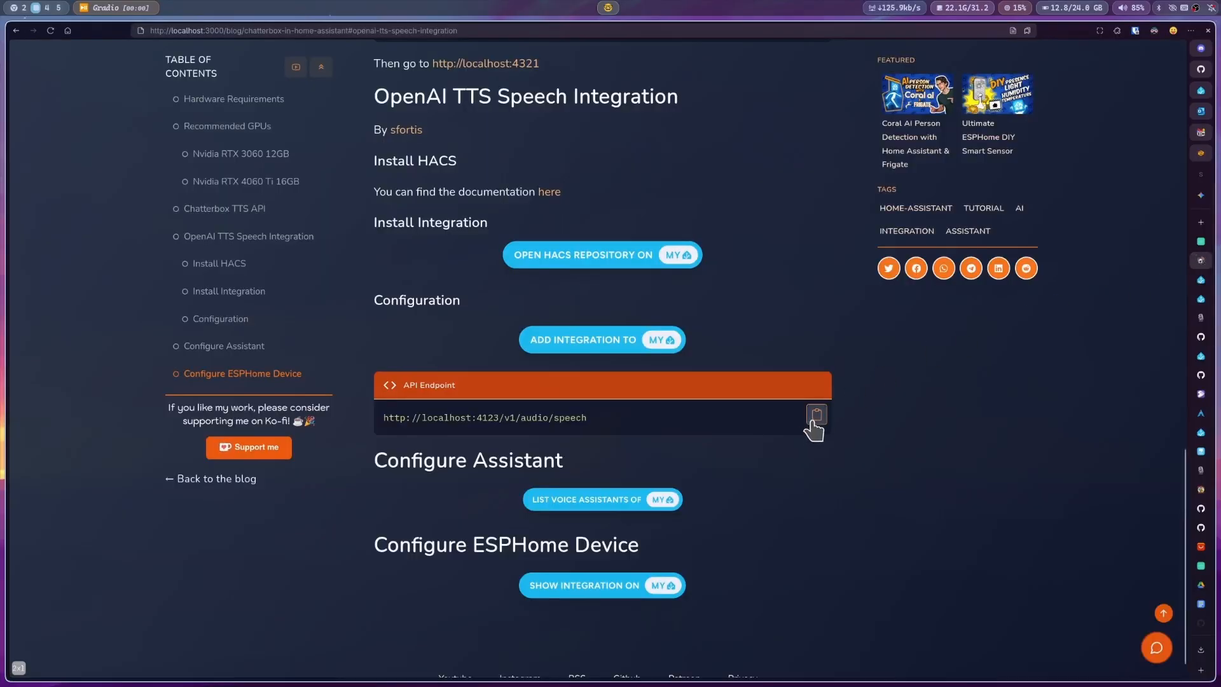
pyautogui.click(816, 414)
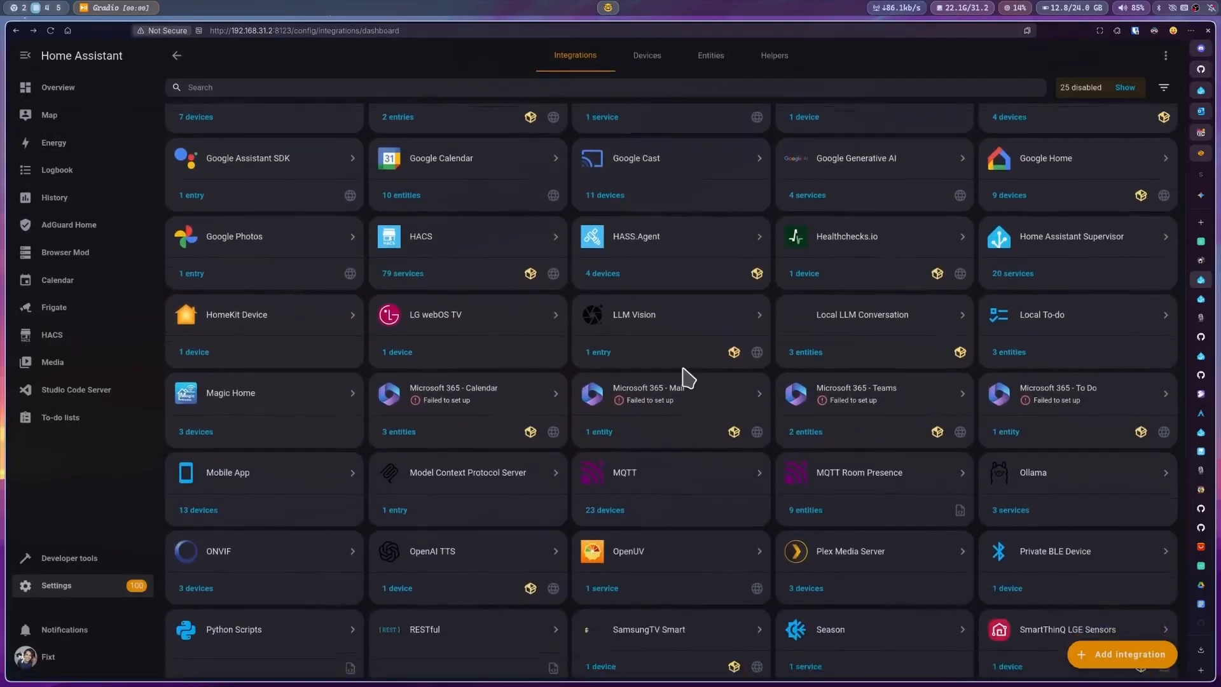
# Step: Add TTS agent Fixt2 with model tts-1, voice fixt and Normalize audio volume enabled
pyautogui.click(432, 553)
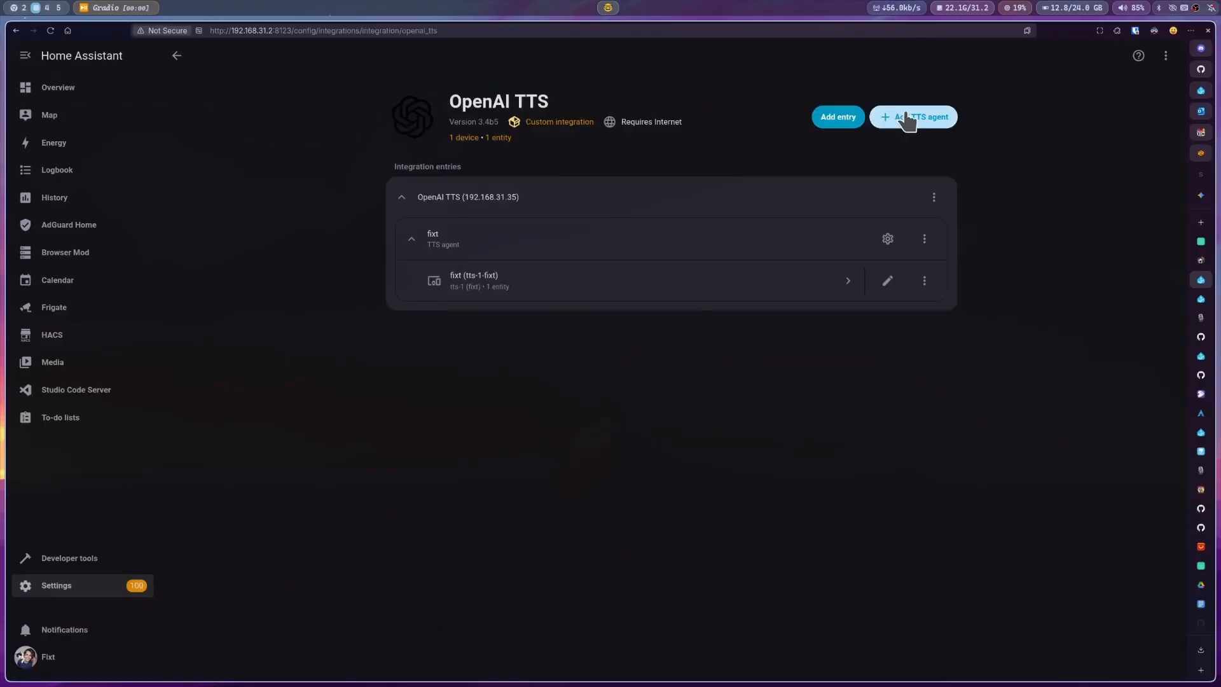
pyautogui.click(912, 117)
pyautogui.write('fixt')
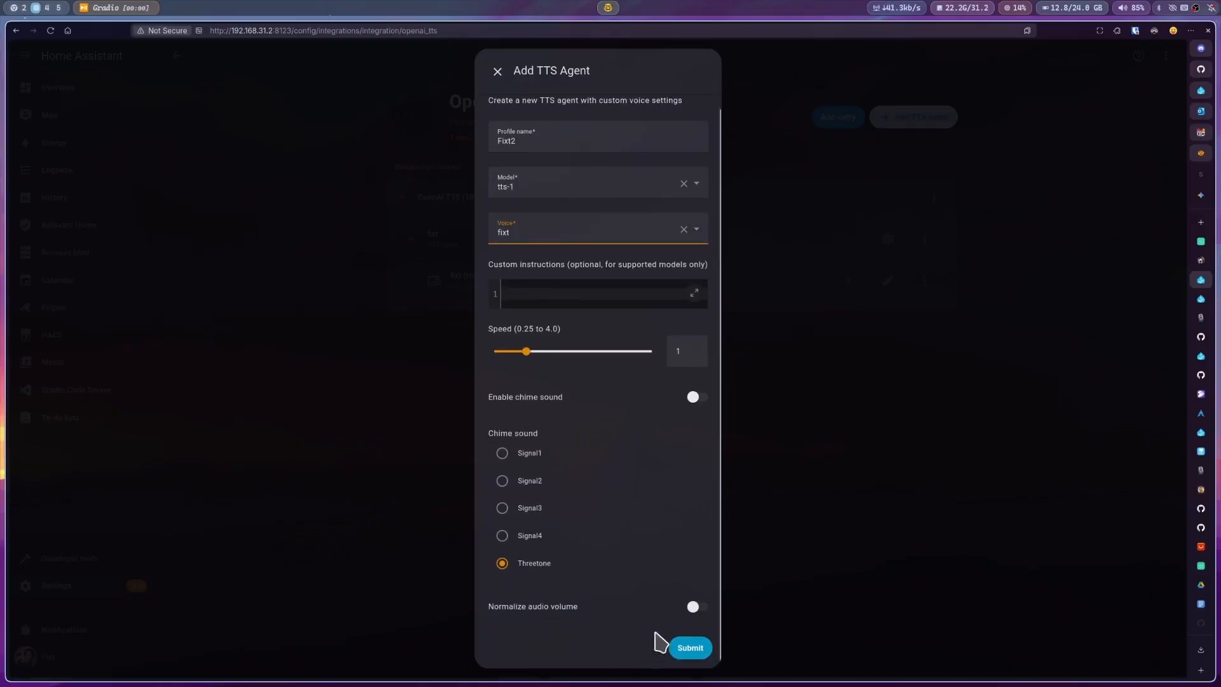
pyautogui.click(692, 607)
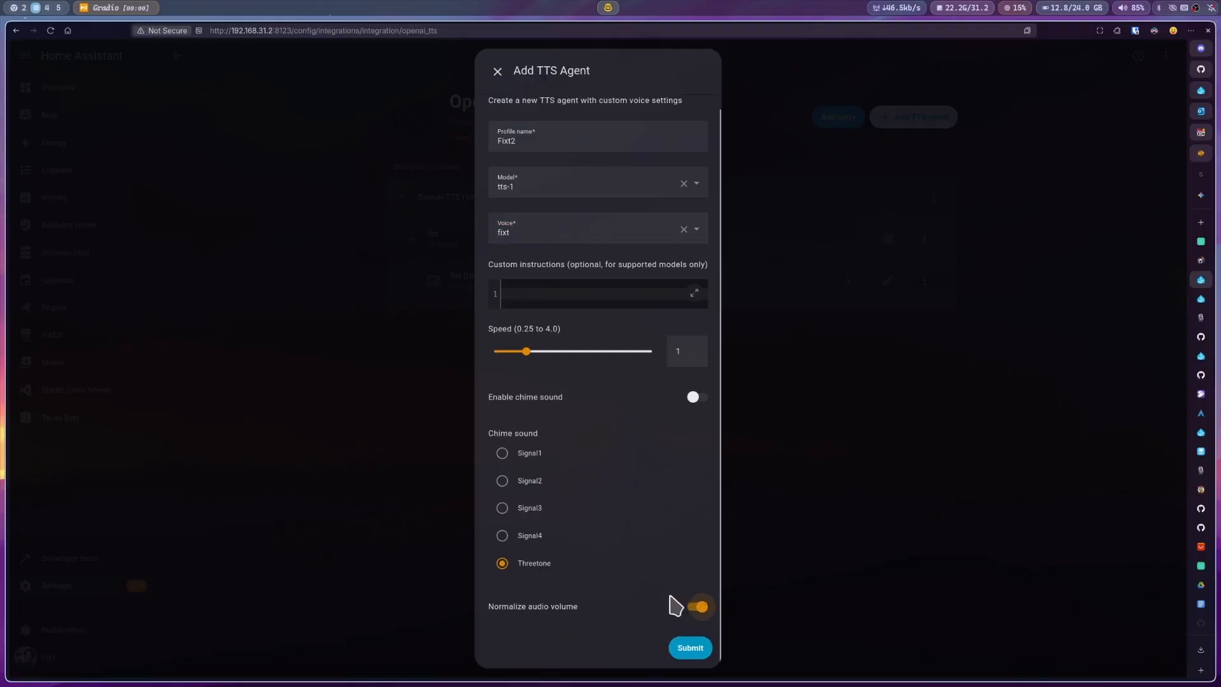
pyautogui.click(688, 647)
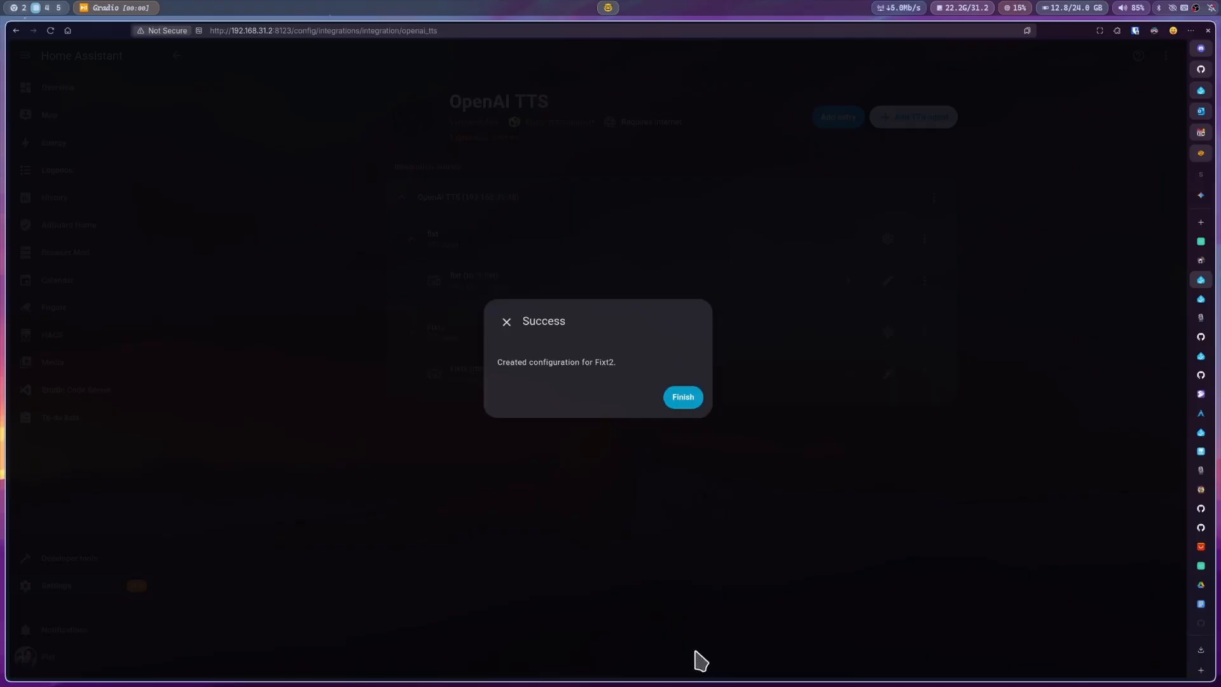
pyautogui.click(681, 397)
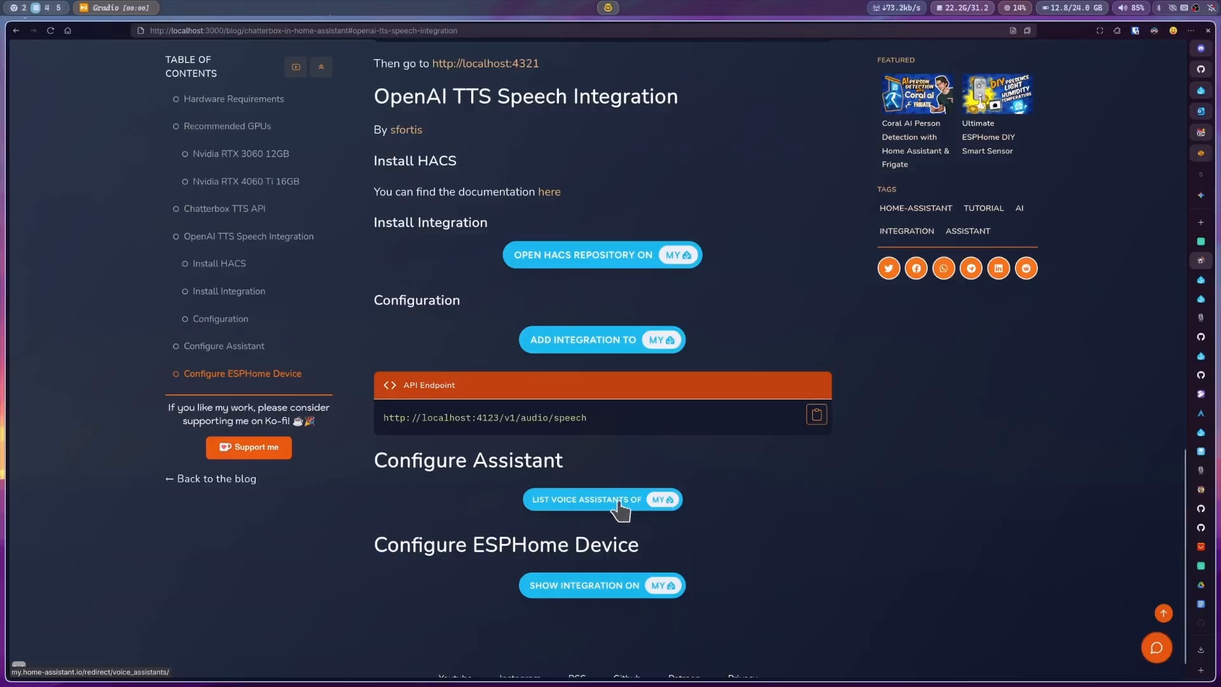
# Step: Confirm the Ollama GPT-OSS assistant's Text-to-speech is fixt (tts-1-fixt) and close its settings
pyautogui.click(601, 499)
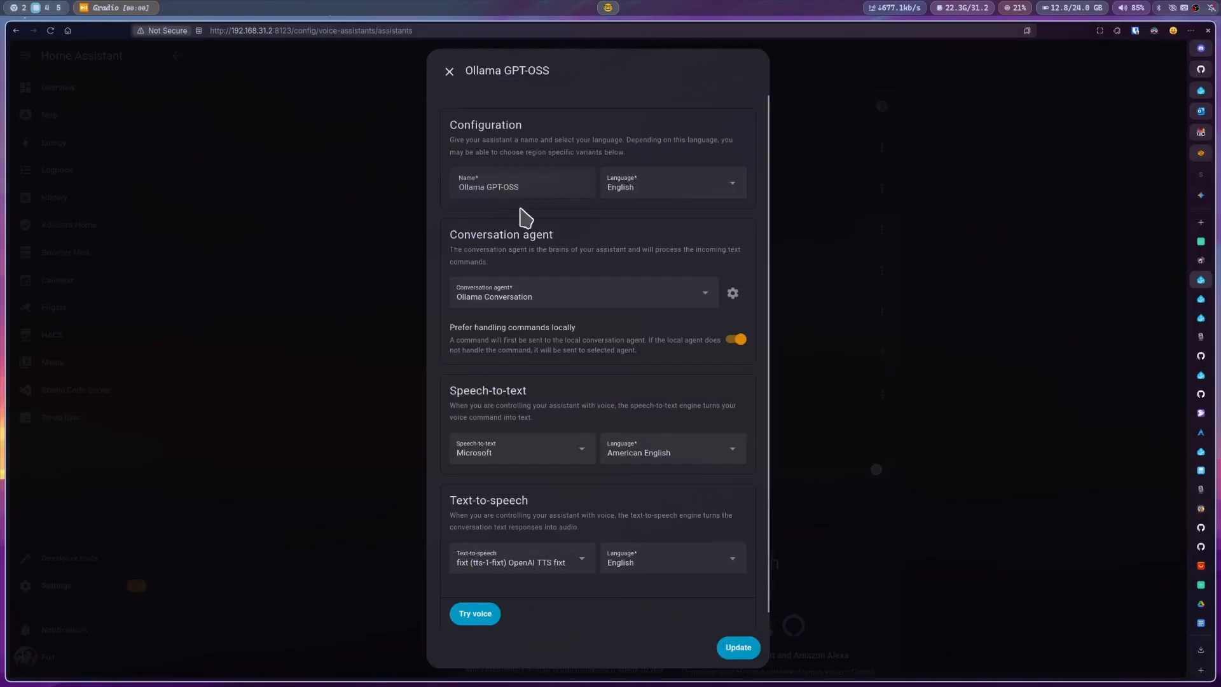
pyautogui.click(519, 562)
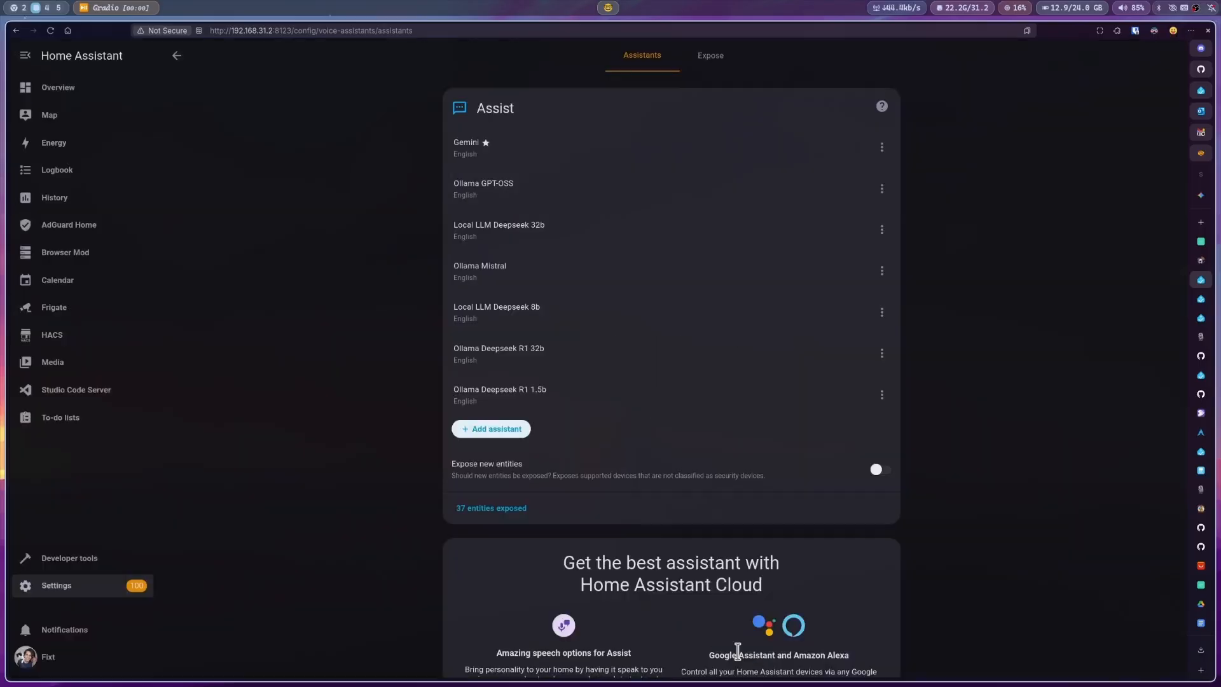
pyautogui.moveTo(1032, 345)
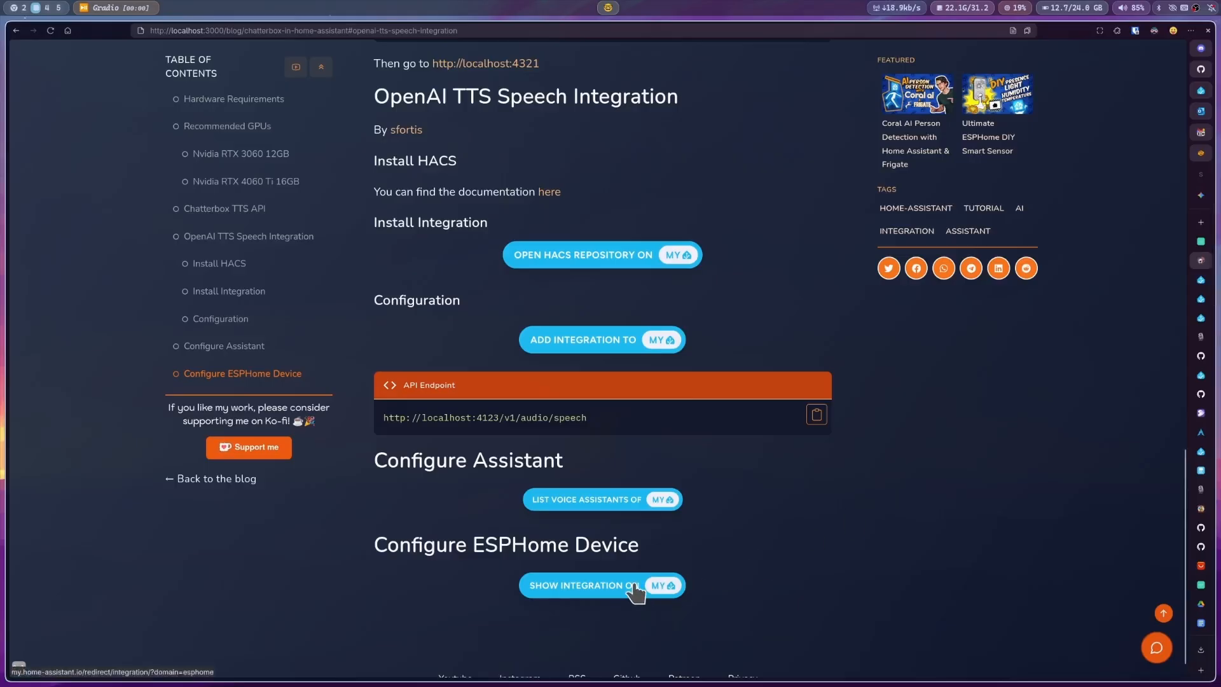
# Step: View the respeaker-satellite device page in the ESPHome integration via the blog's Show integration link
pyautogui.click(601, 585)
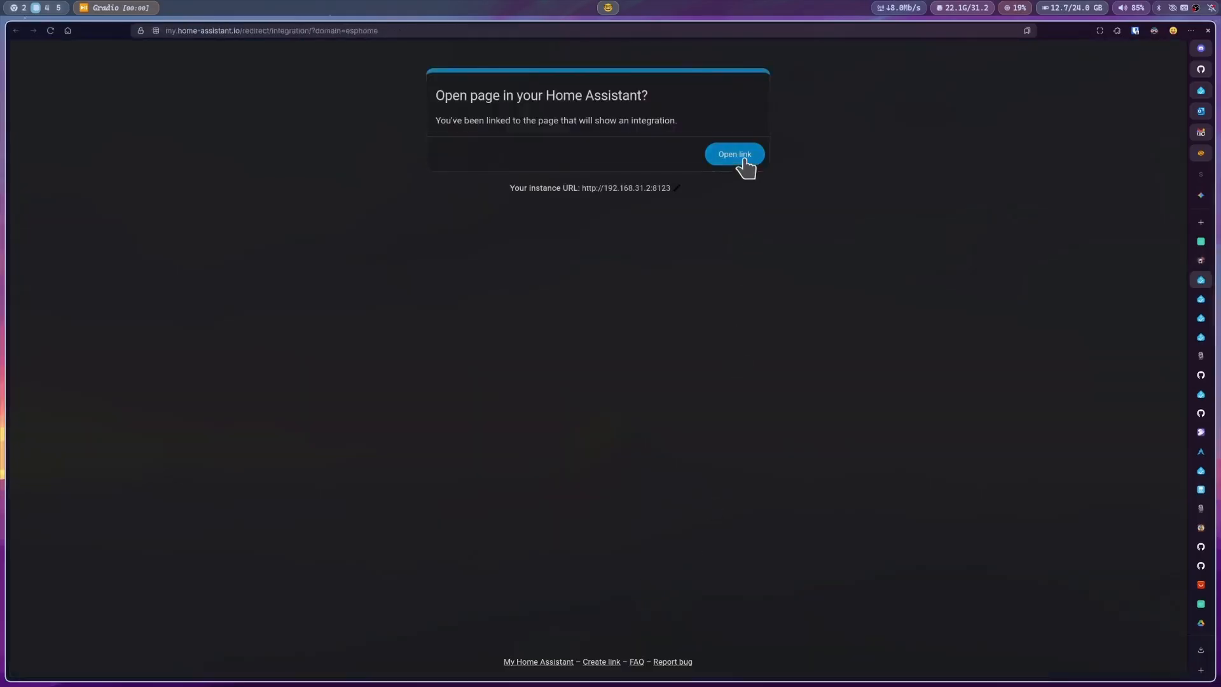
pyautogui.click(733, 154)
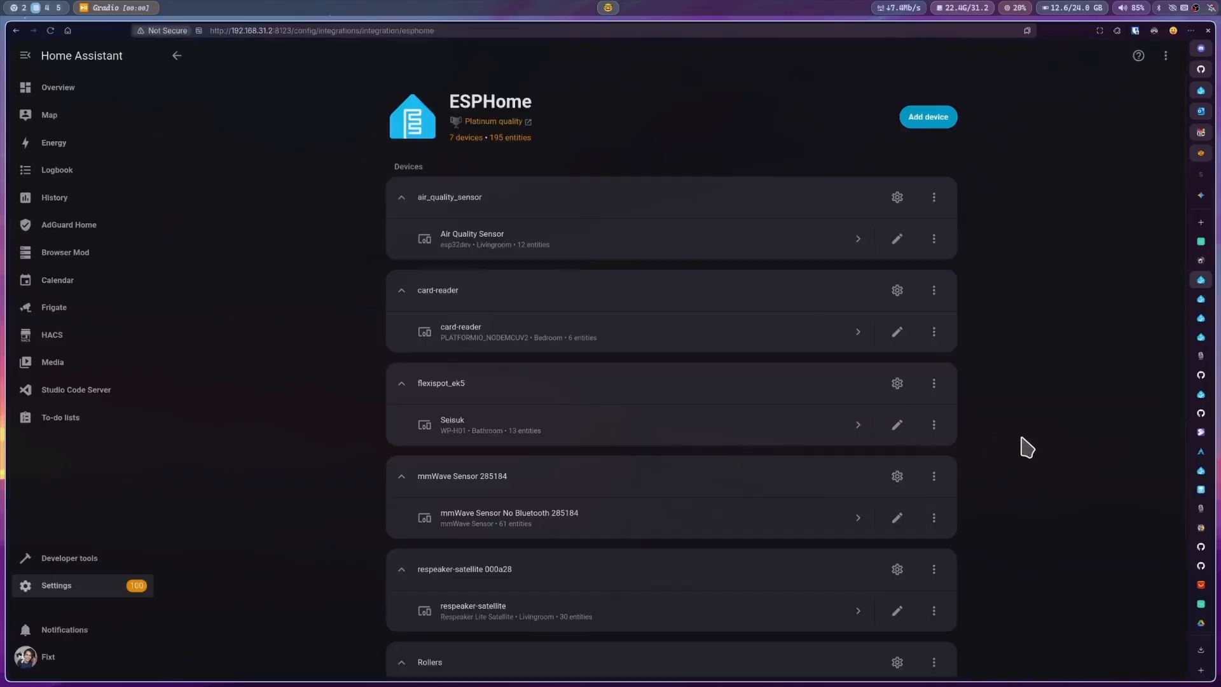
pyautogui.click(473, 611)
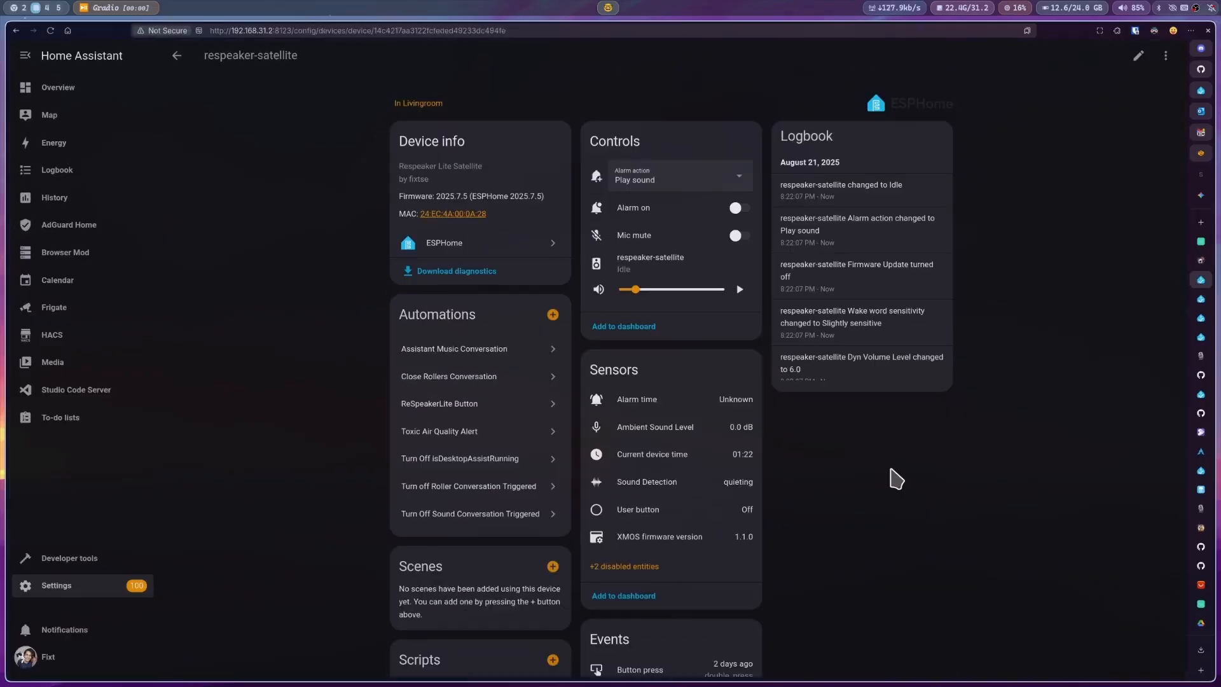
pyautogui.scroll(-3)
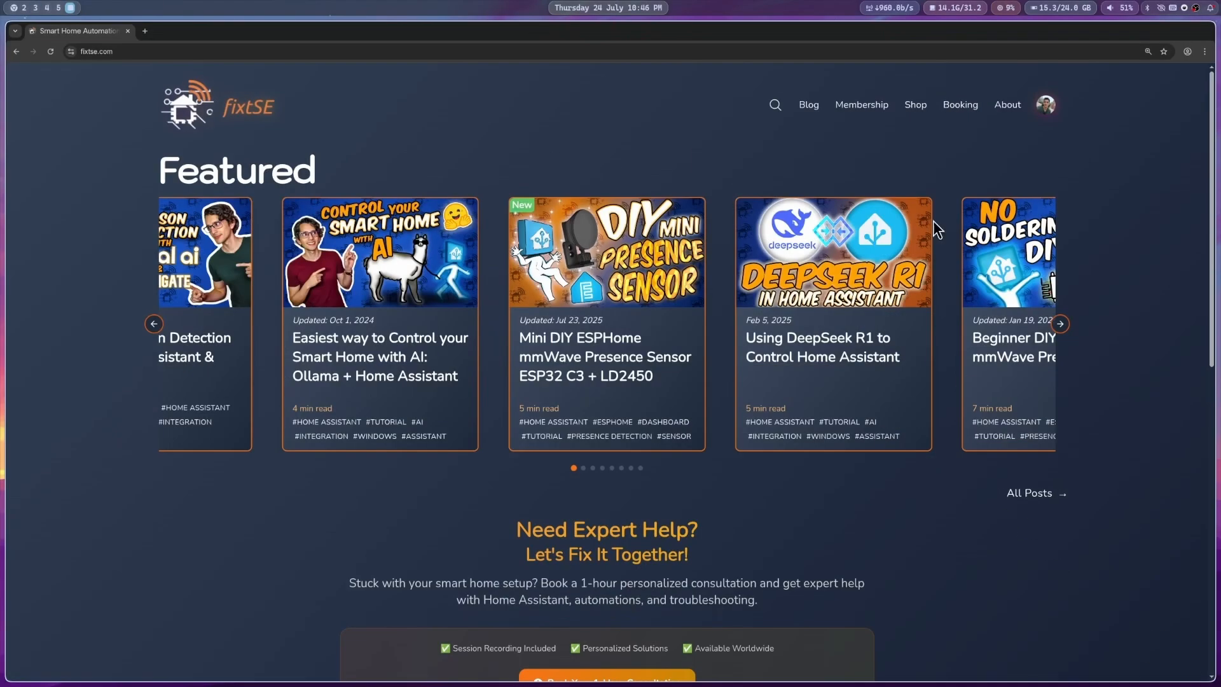
# Step: Go to the Booking page and scroll to the Schedule Your Consultation calendar for one-hour meetings
pyautogui.click(958, 105)
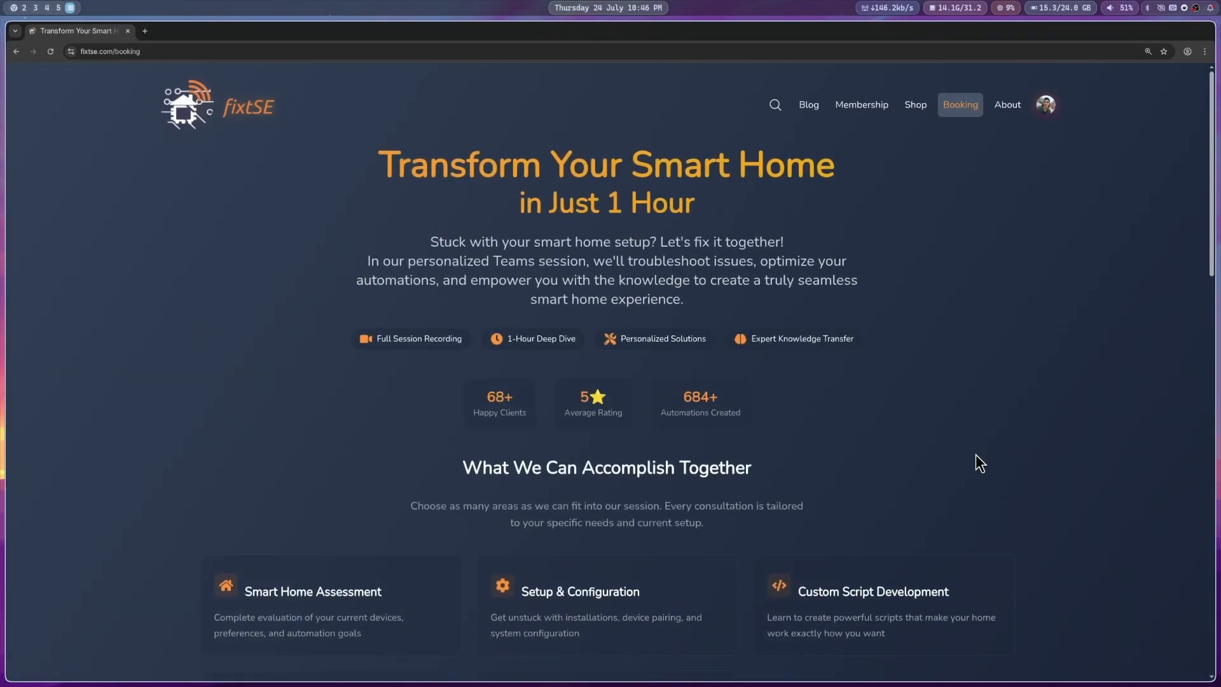
pyautogui.scroll(-3)
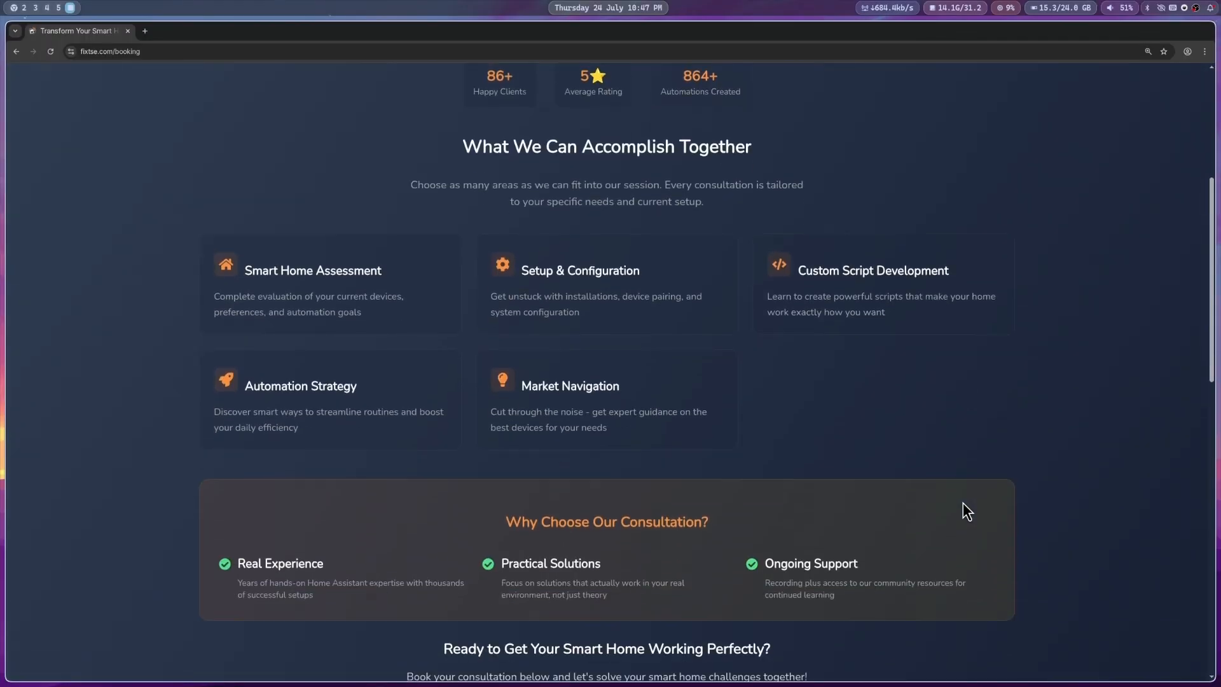
pyautogui.scroll(-3)
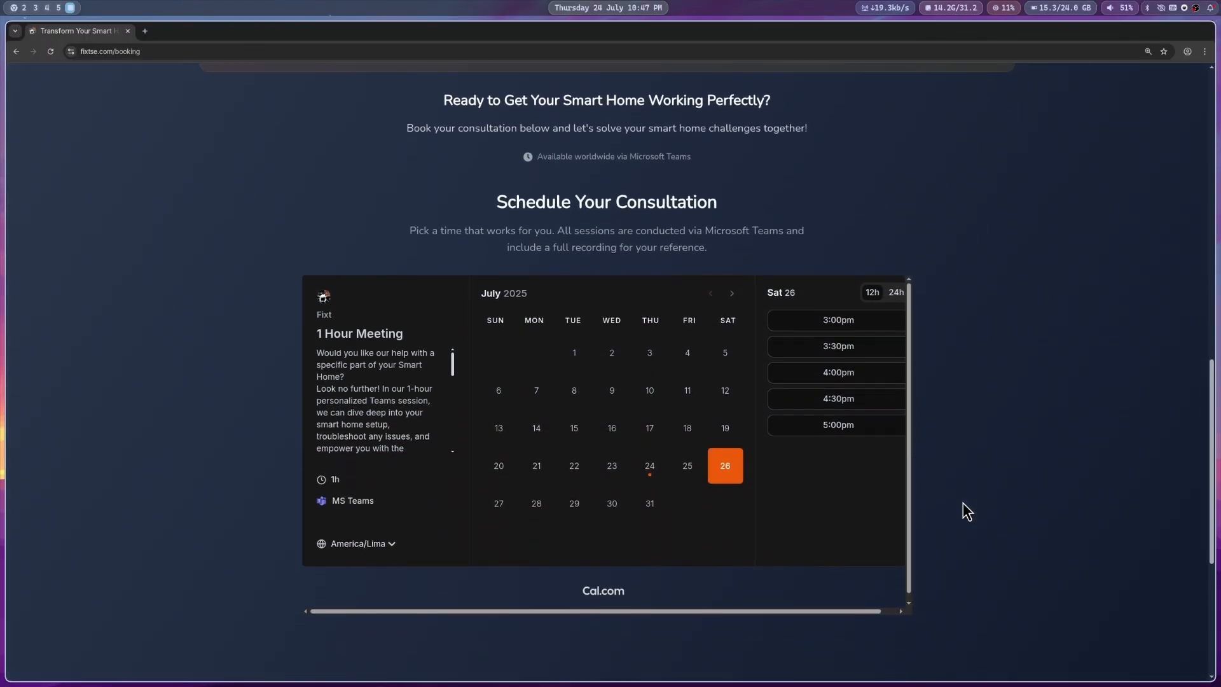